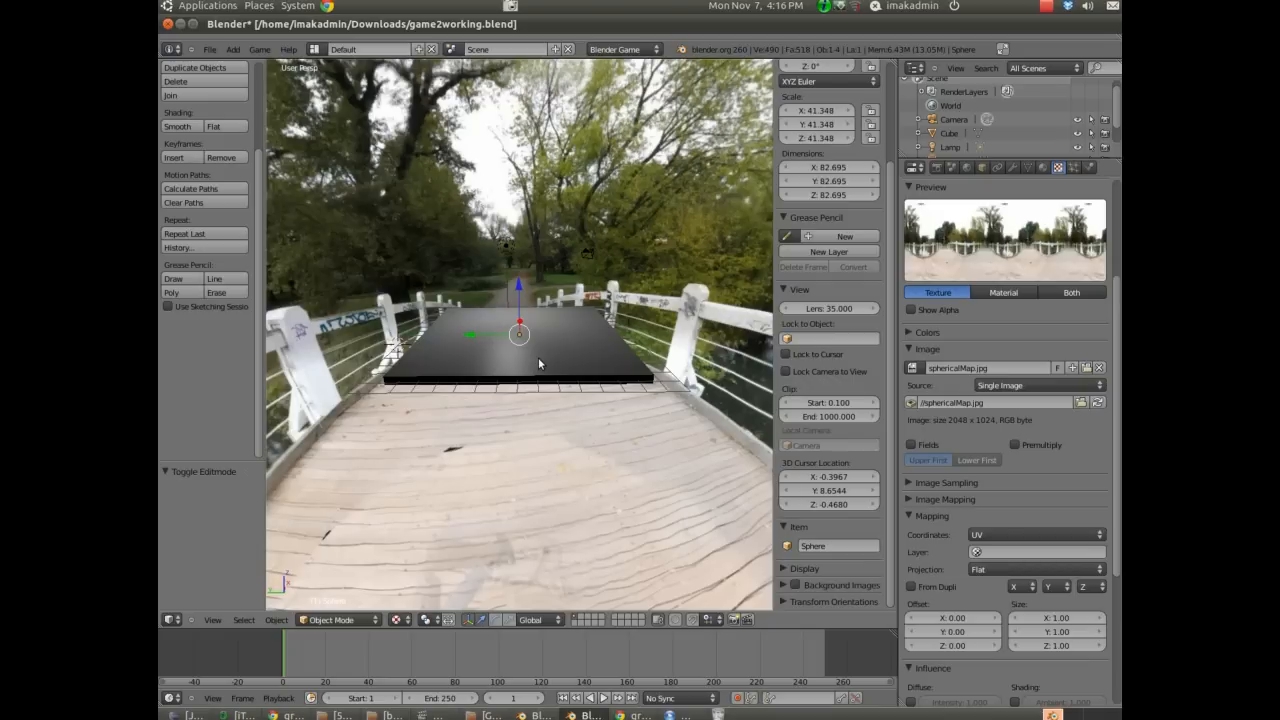
mouse_move(519, 398)
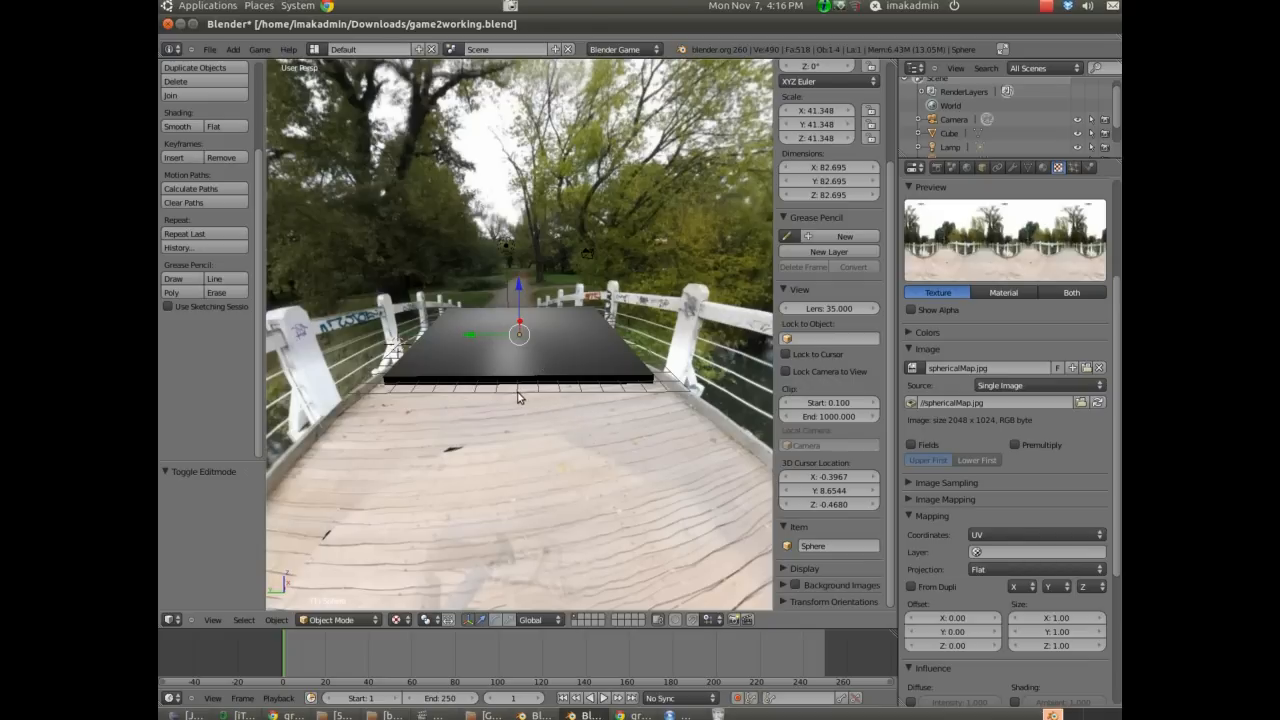
mouse_move(547, 411)
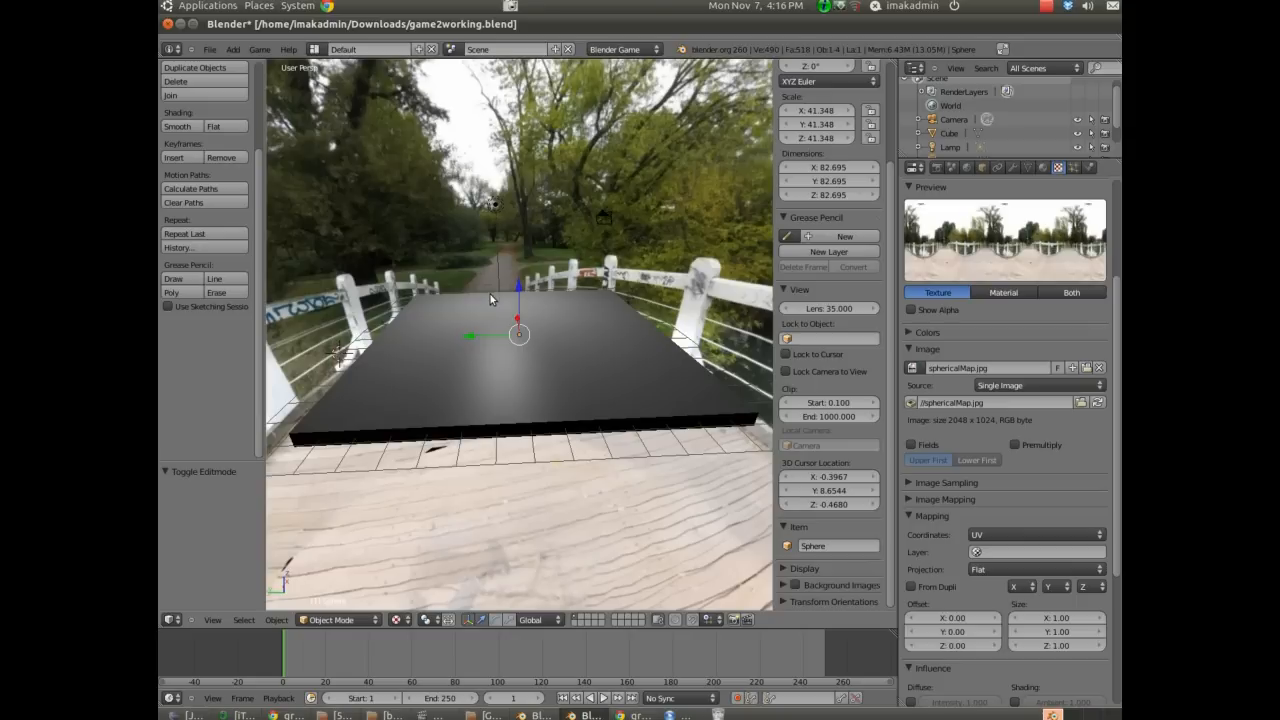
mouse_move(552, 300)
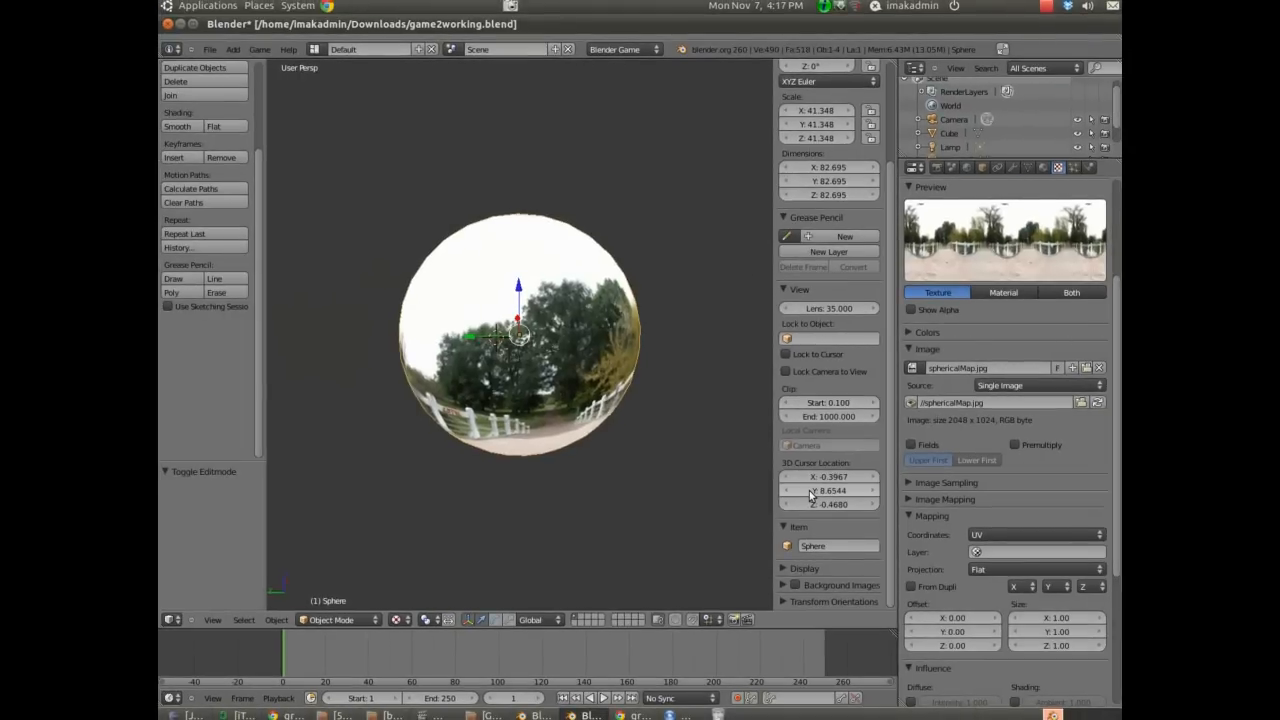
- Enter Edit Mode on the sky sphere to work on its mesh
click(330, 619)
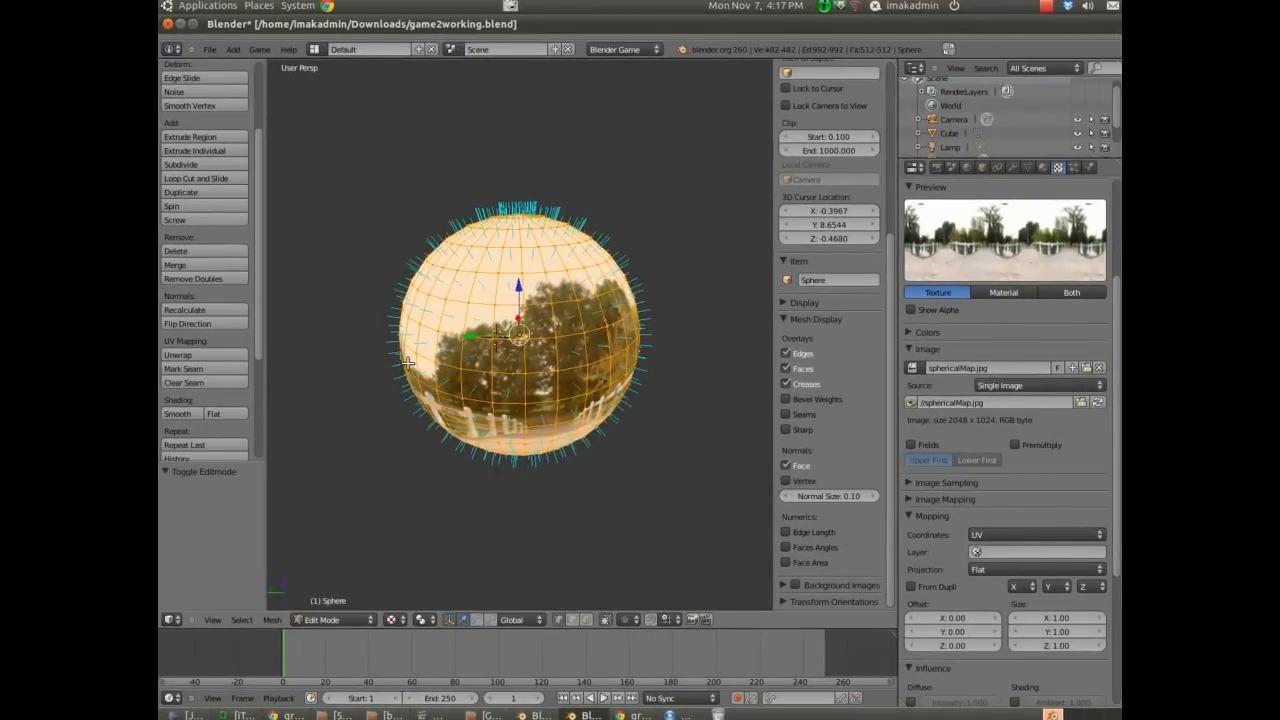
mouse_move(184, 310)
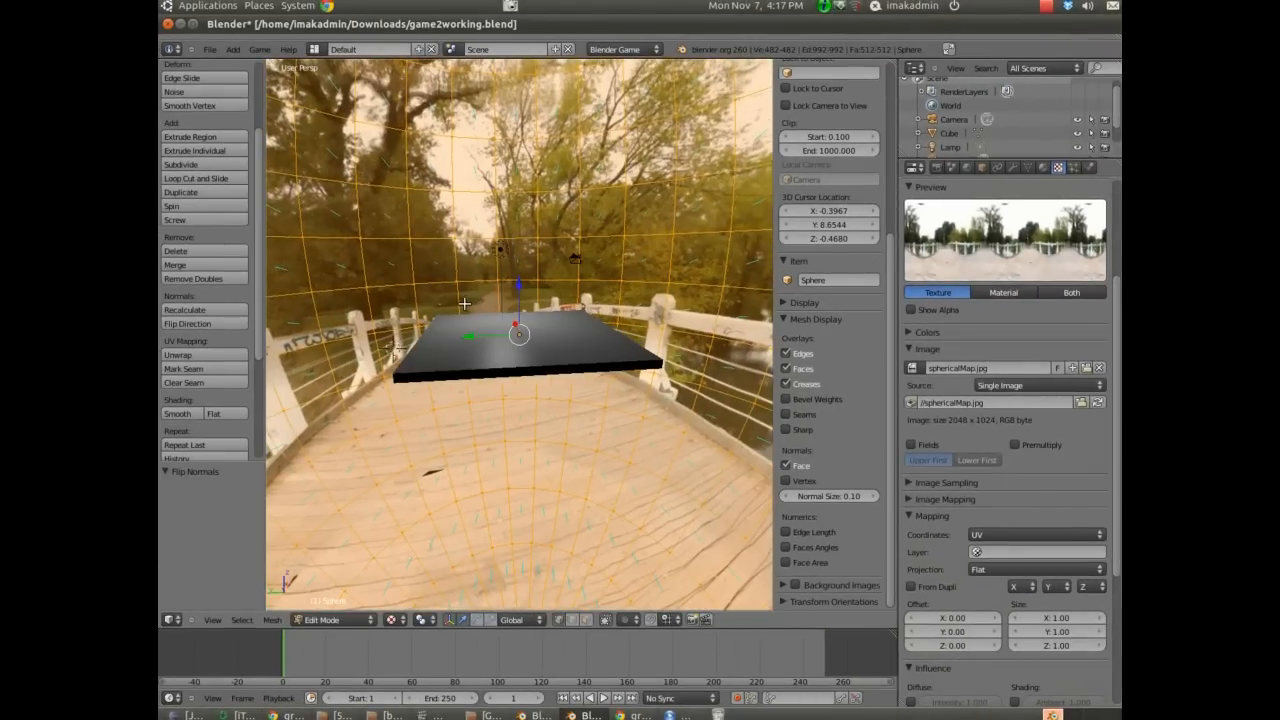
mouse_move(528, 238)
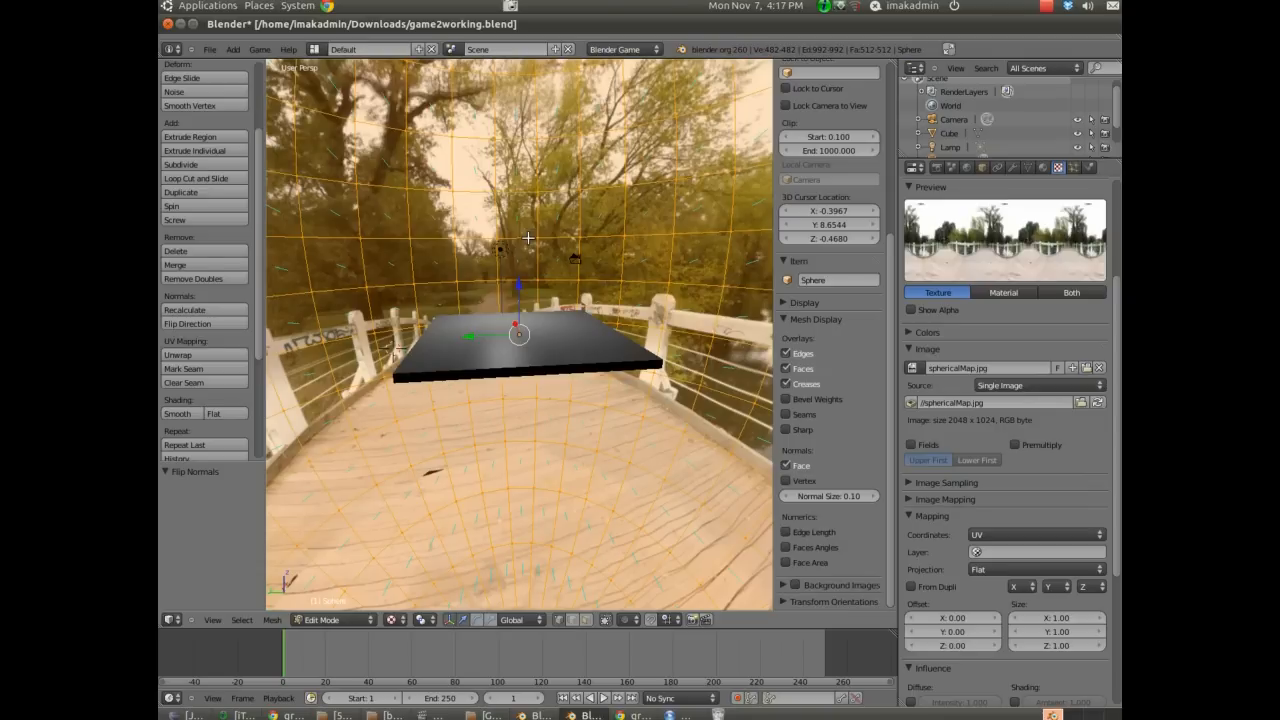
mouse_move(290, 259)
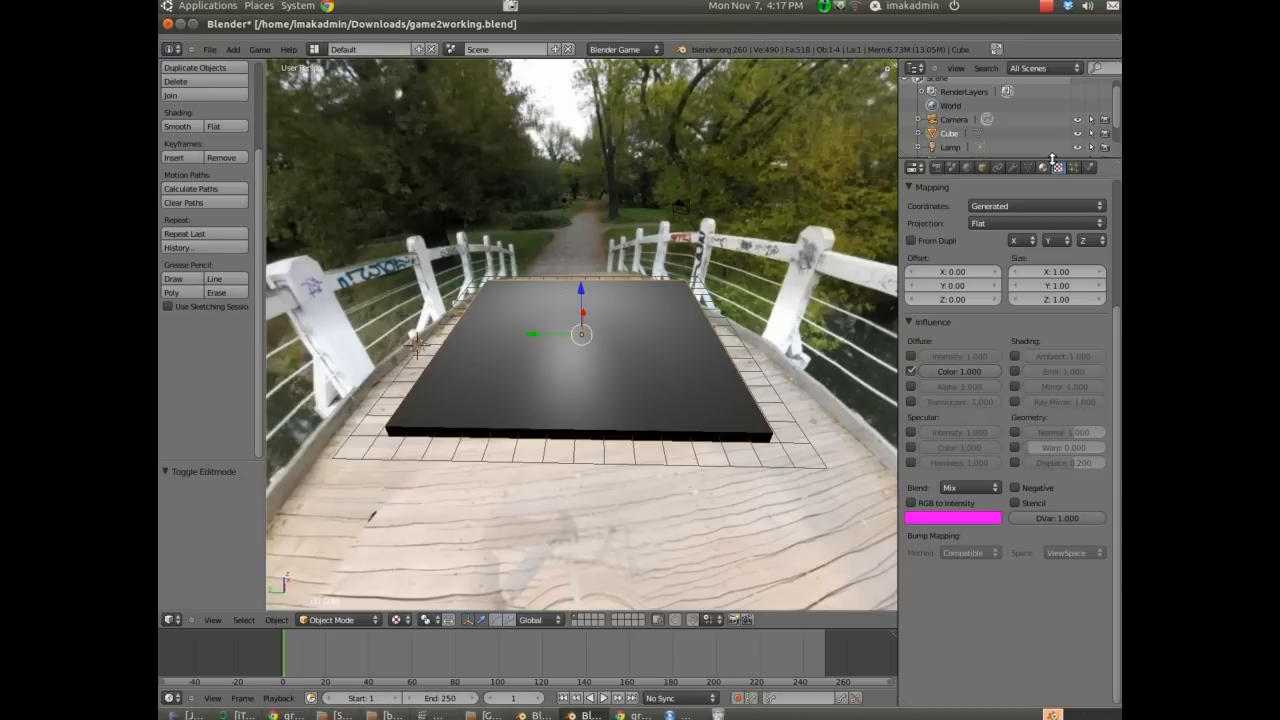
- Add a new texture to the platform cube's material with type Image or Movie
click(1043, 167)
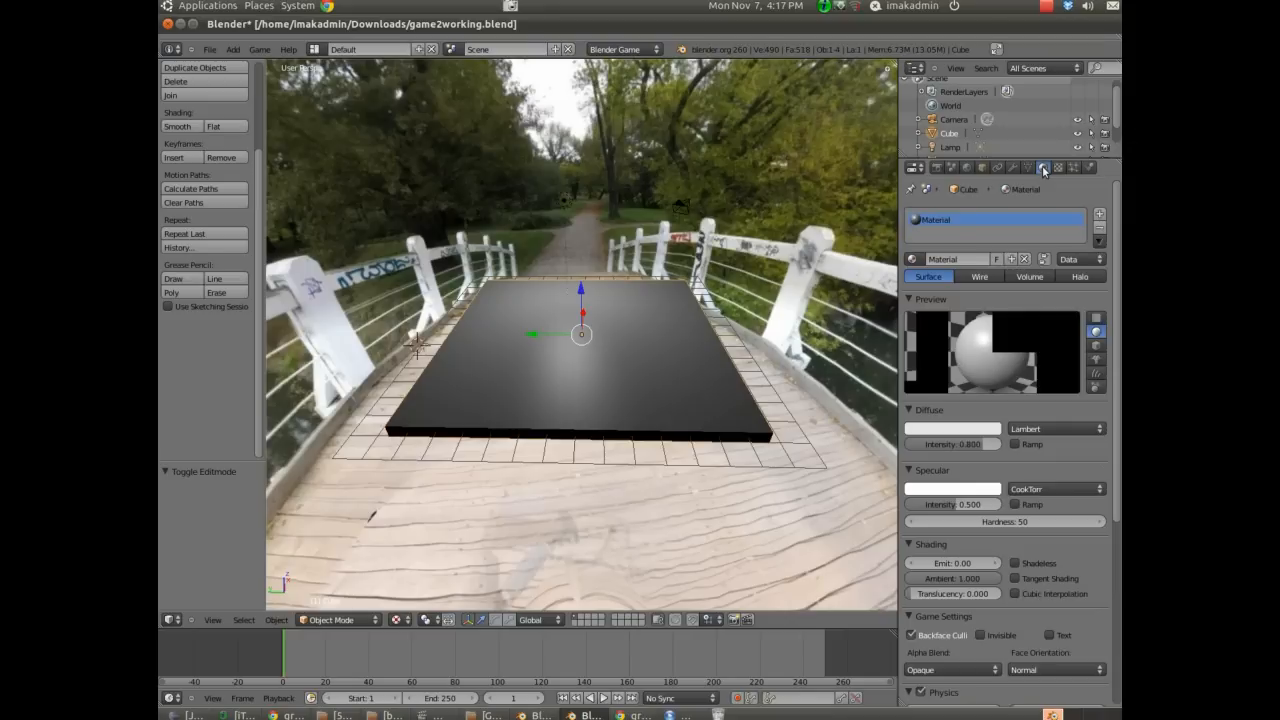
click(1057, 167)
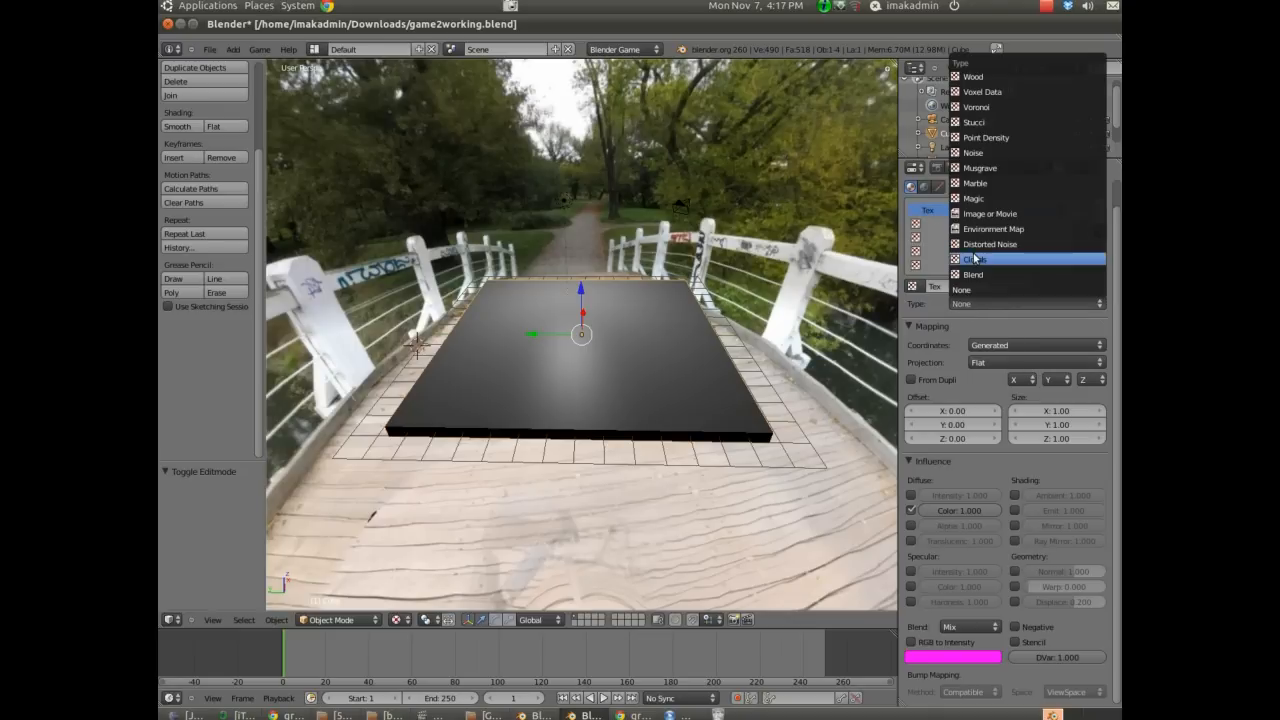
click(989, 213)
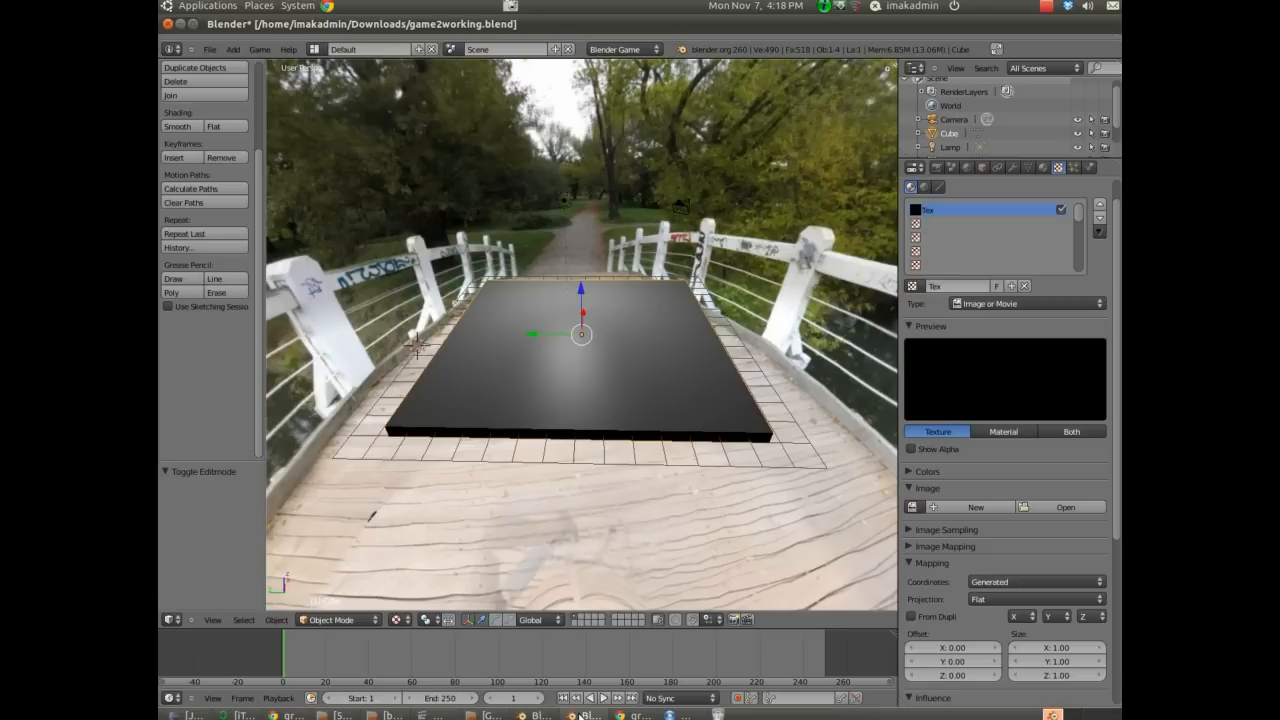
- Load grass-texture-01.jpg into the platform texture and enter Edit Mode
click(1065, 507)
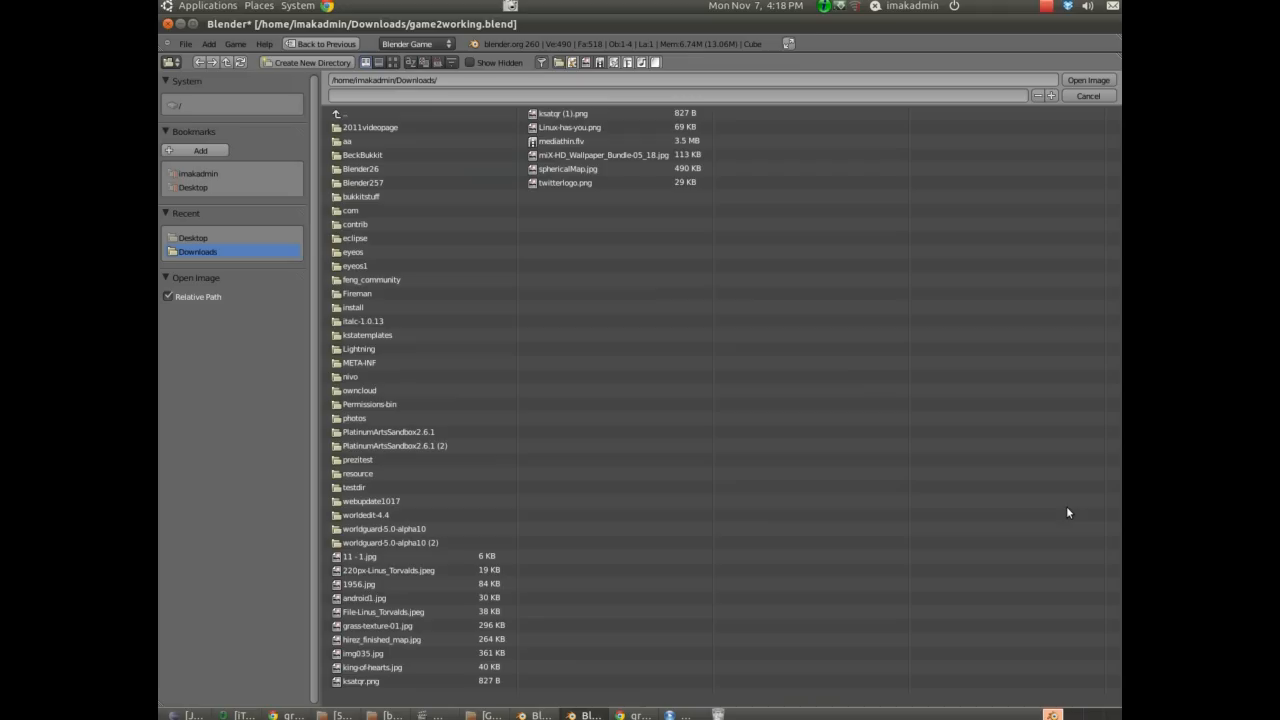
click(1088, 80)
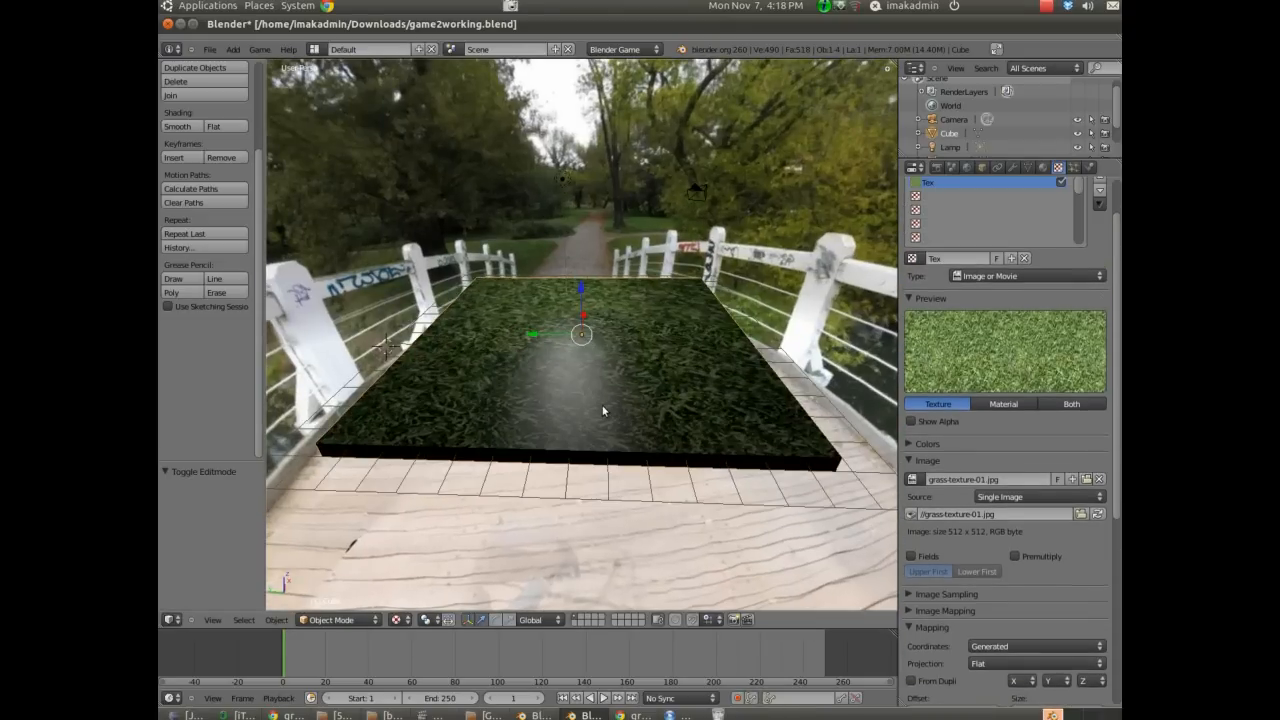
key(Tab)
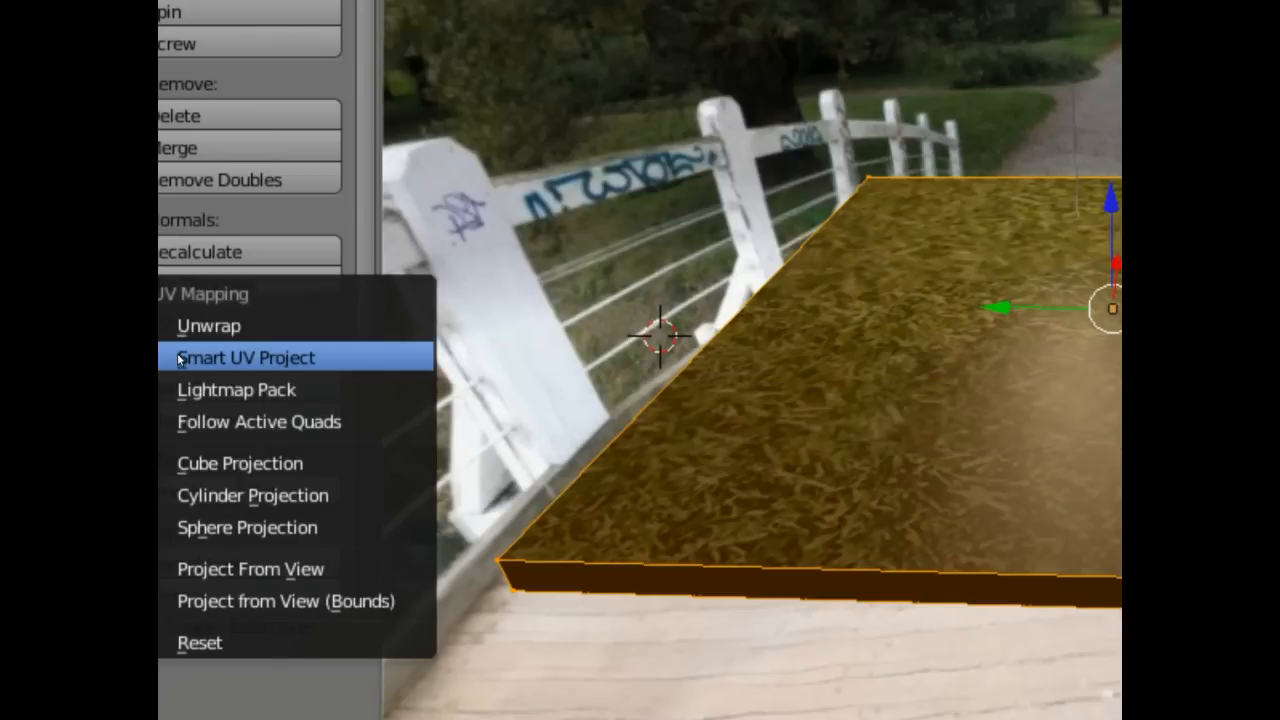
- Smart UV Project the platform and set texture mapping coordinates to UV
click(244, 357)
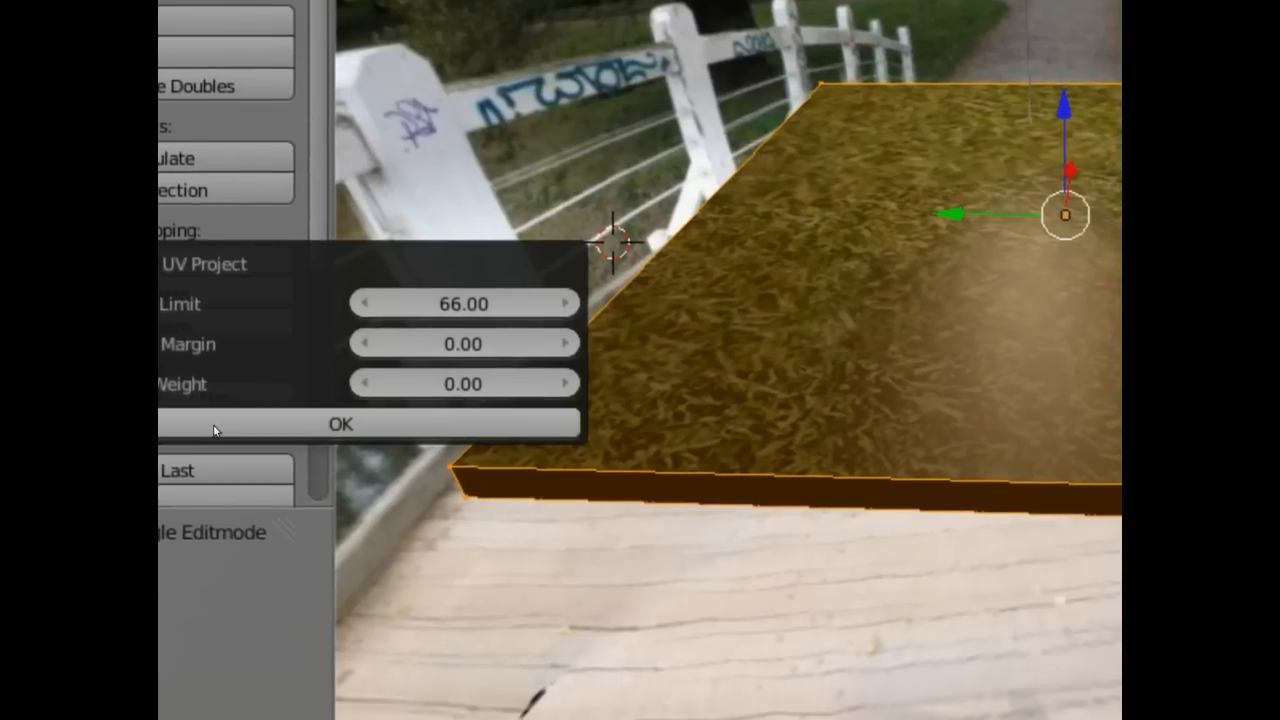
click(339, 423)
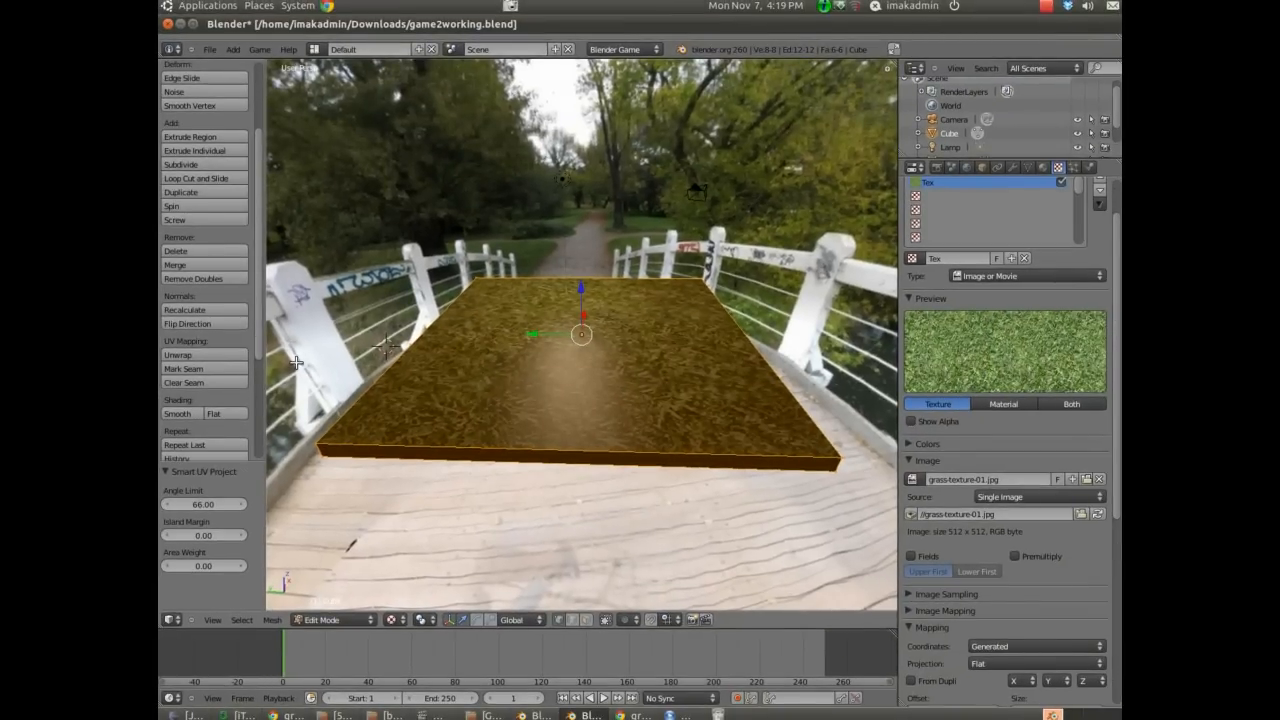
click(1035, 646)
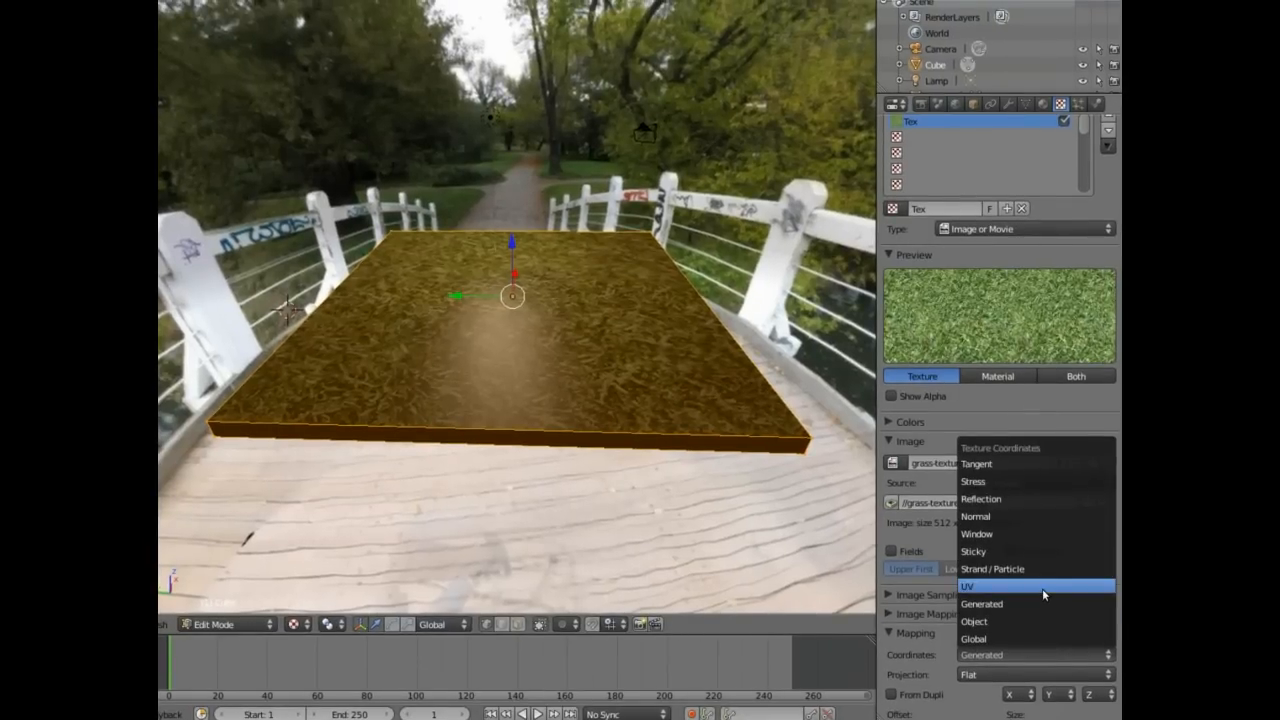
click(967, 585)
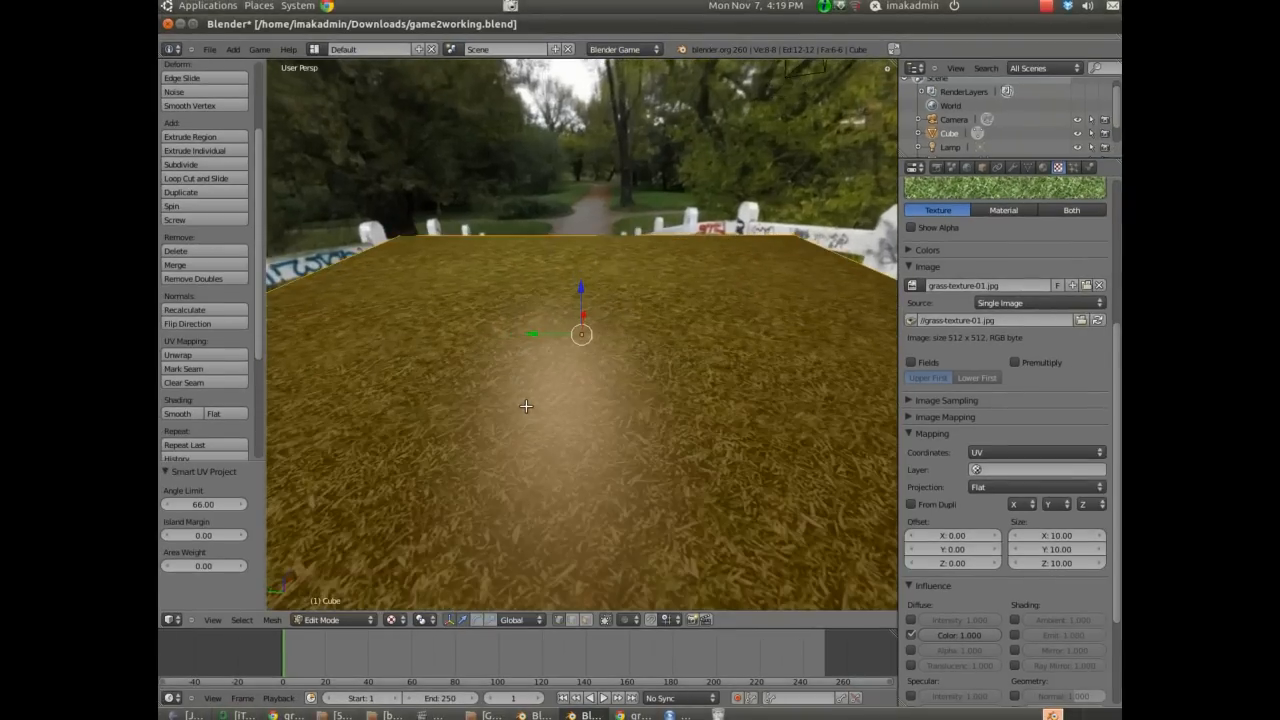
- Return to Object Mode and snap the 3D cursor to the selected platform
click(322, 619)
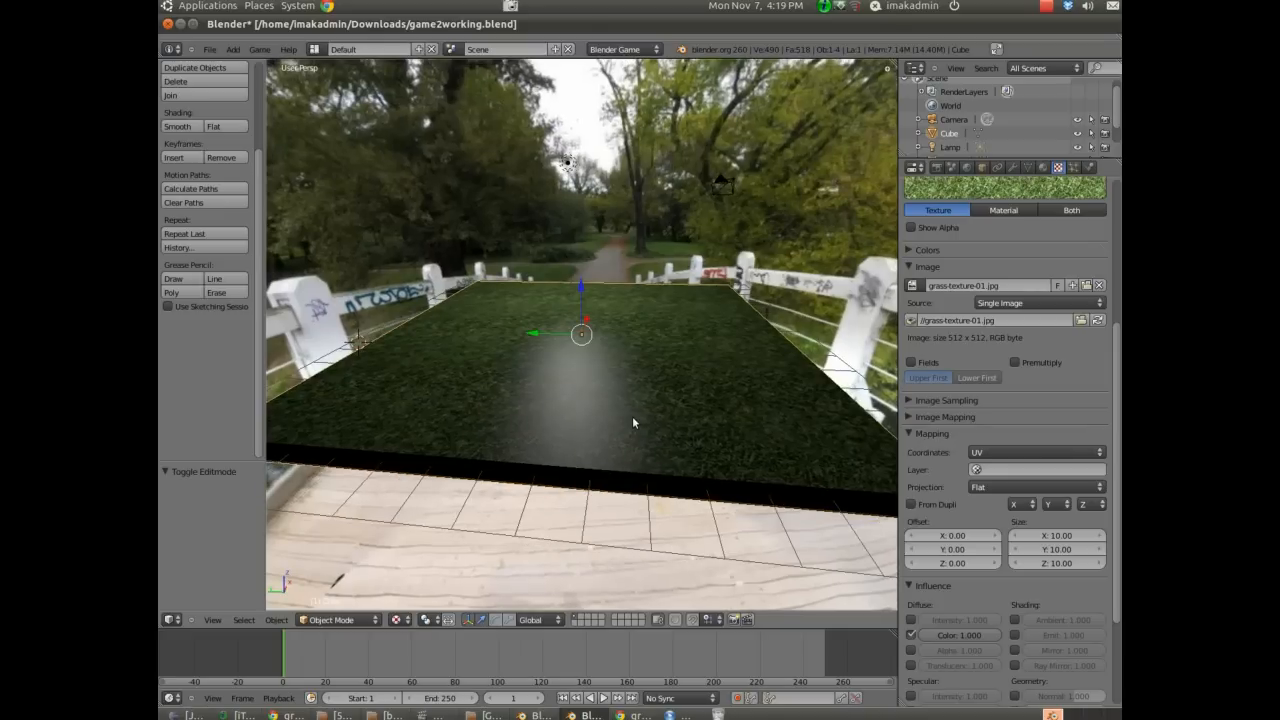
mouse_move(735, 377)
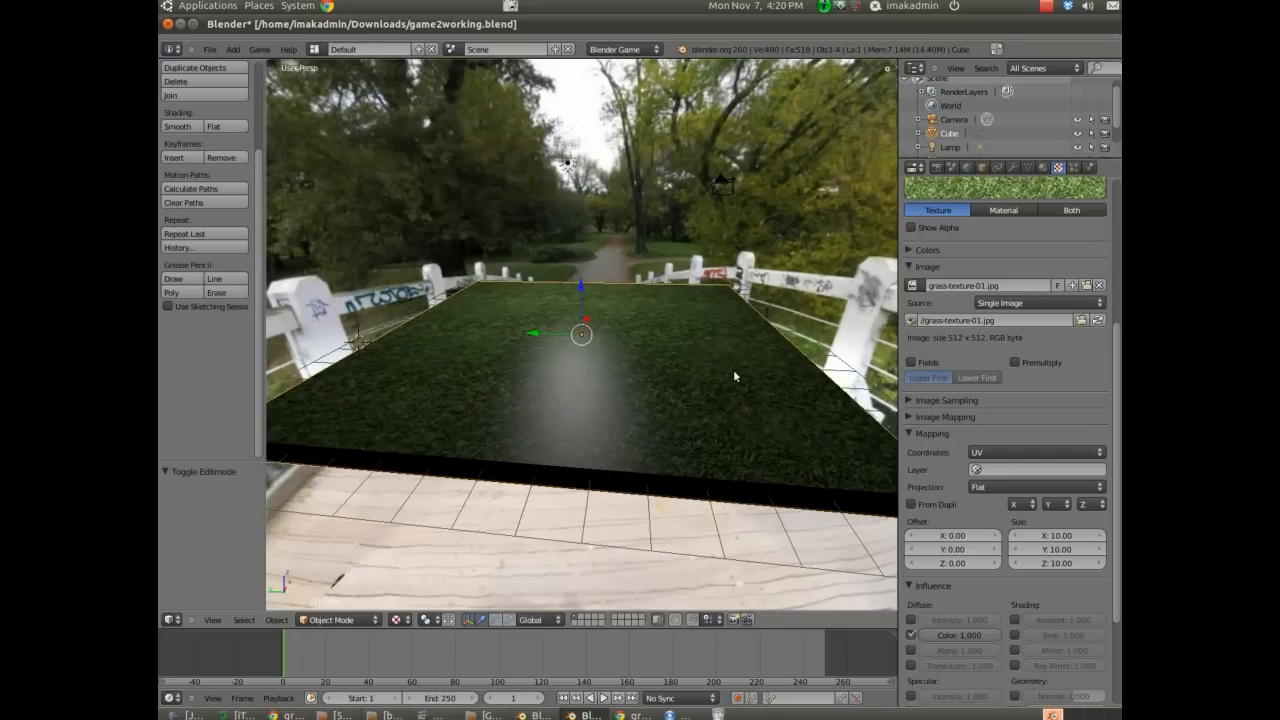
mouse_move(685, 367)
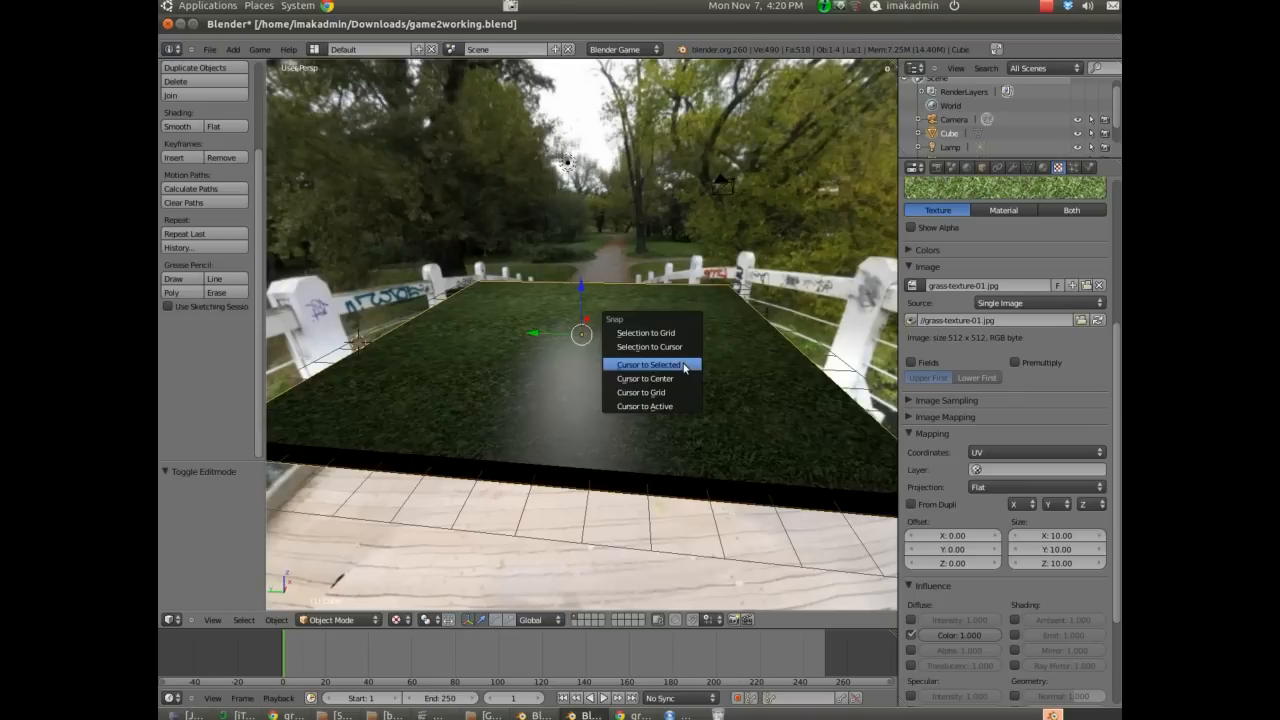
click(648, 364)
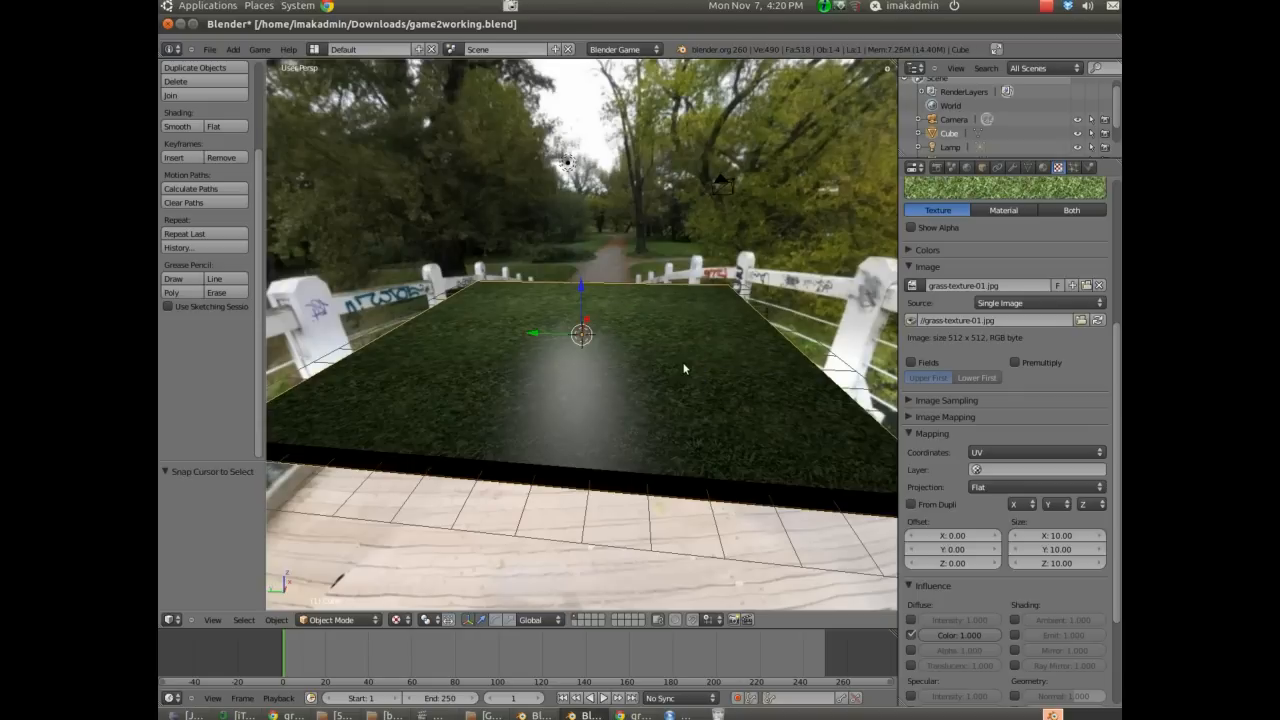
mouse_move(492, 285)
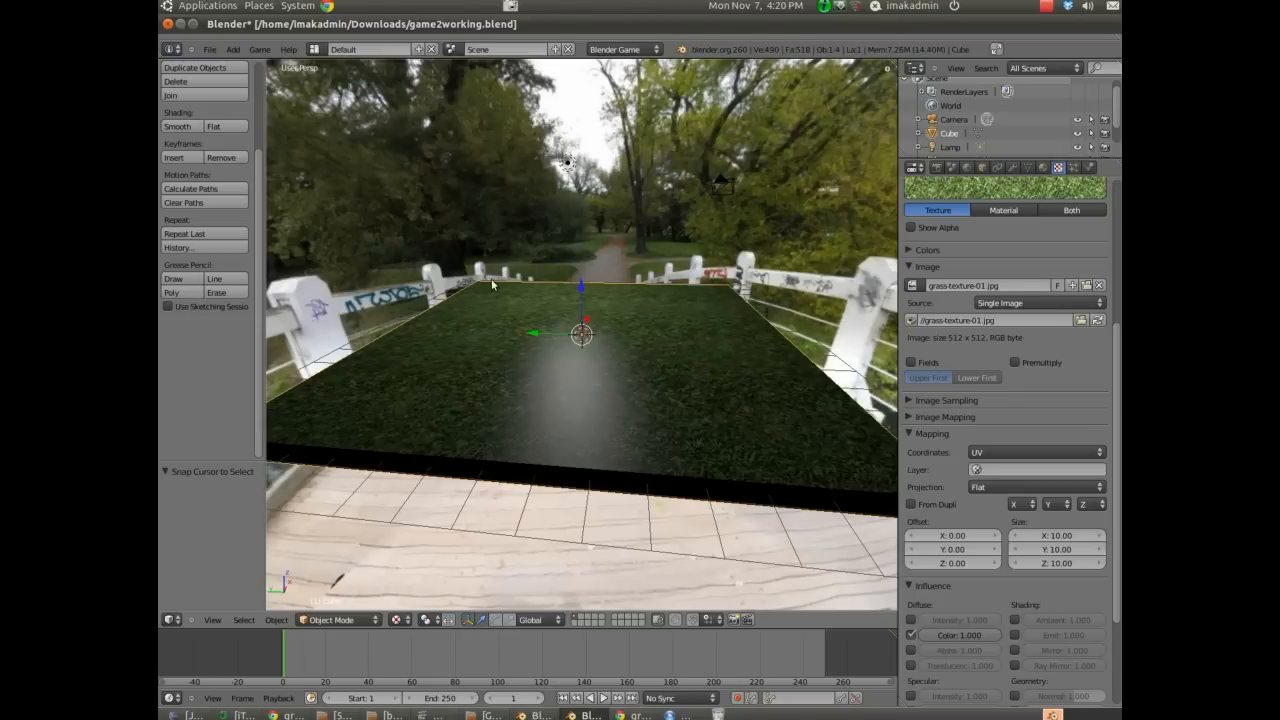
- Add a new mesh cube to the scene at the 3D cursor
click(233, 49)
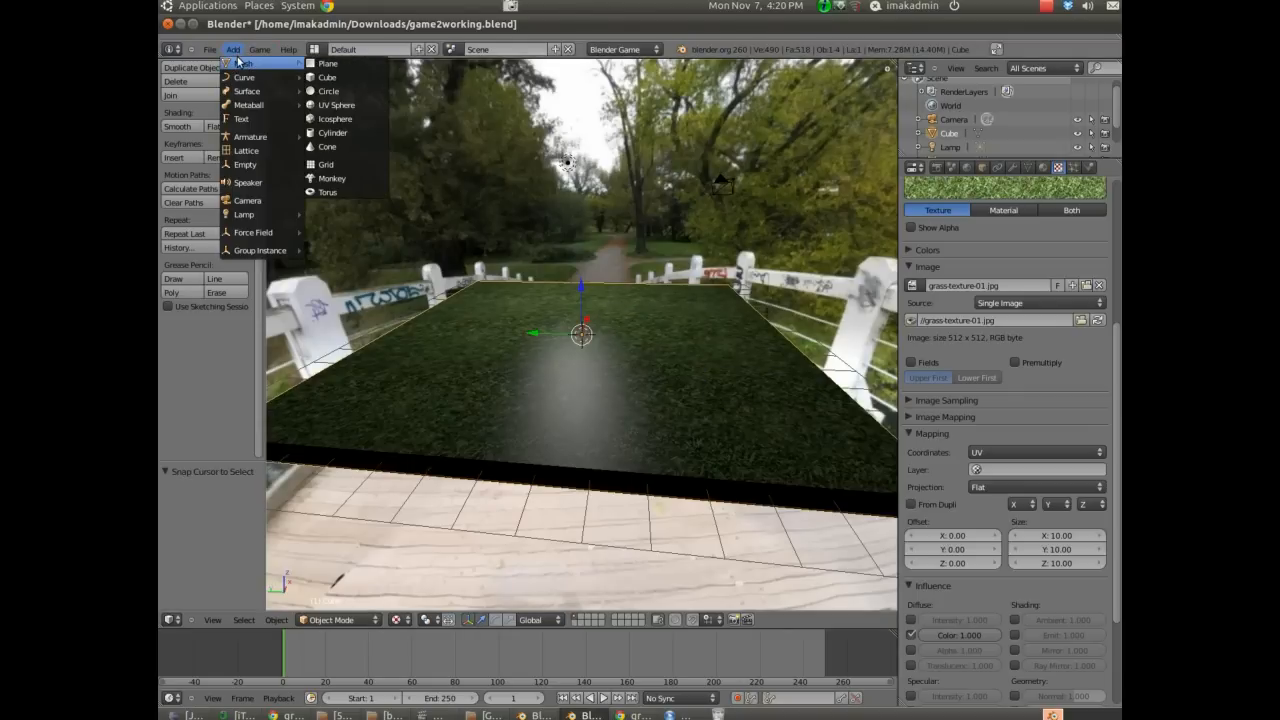
click(327, 77)
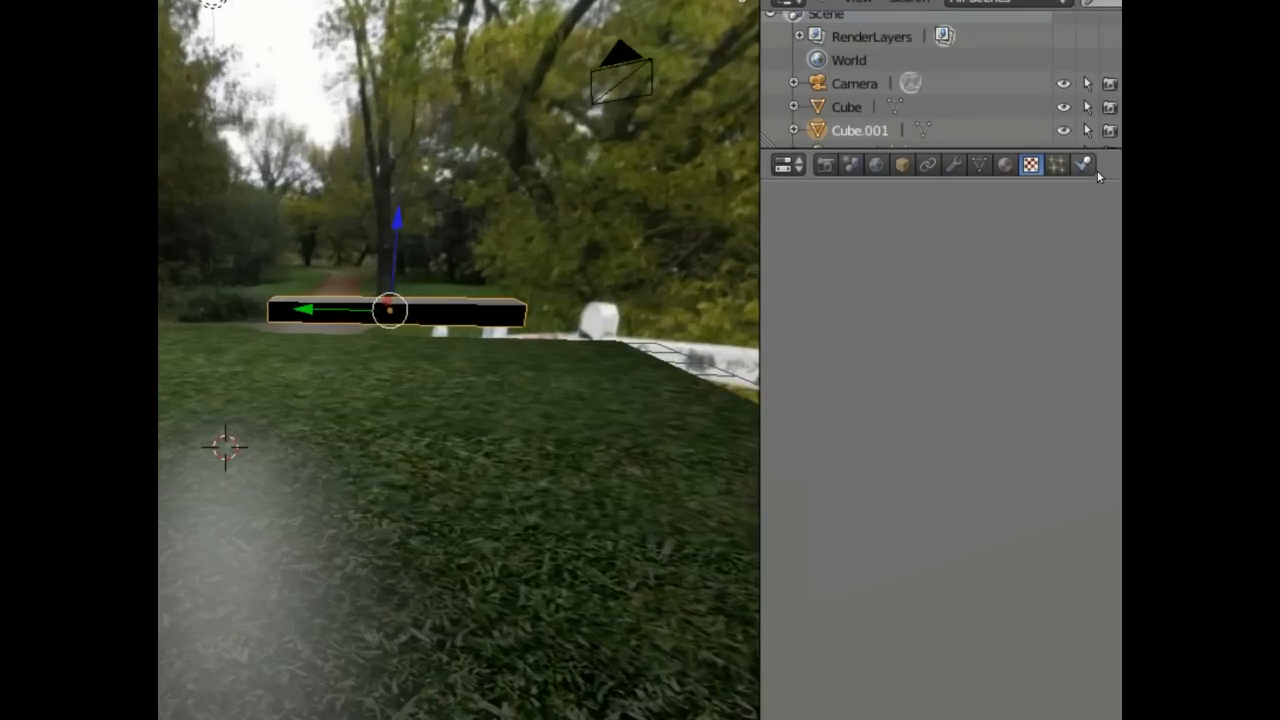
- Make the block a Dynamic physics object with Collision Bounds enabled
click(1083, 164)
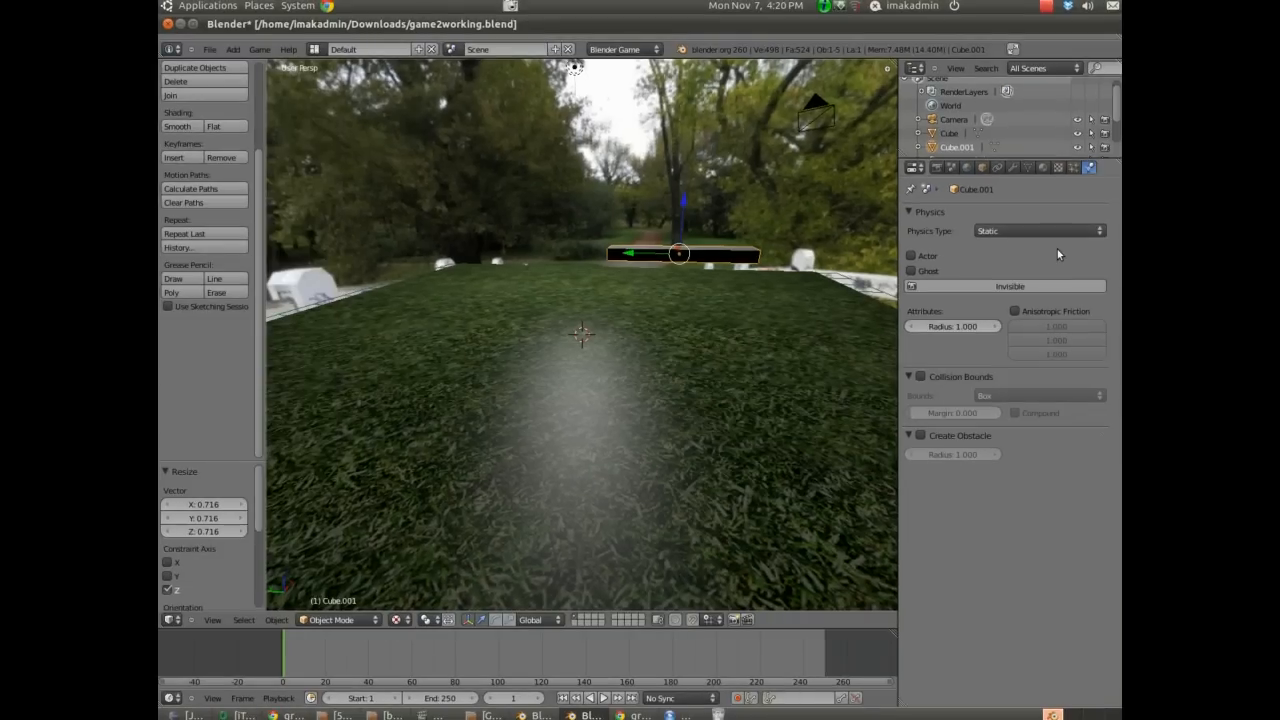
click(1037, 231)
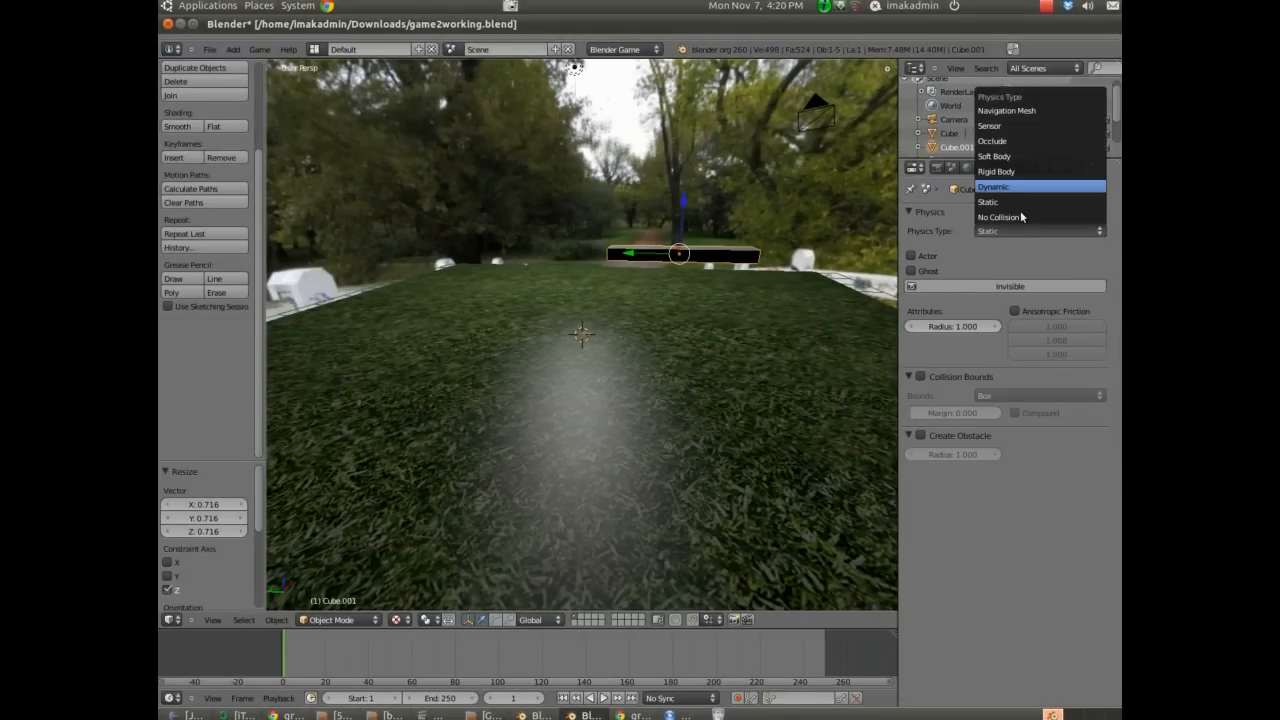
click(993, 187)
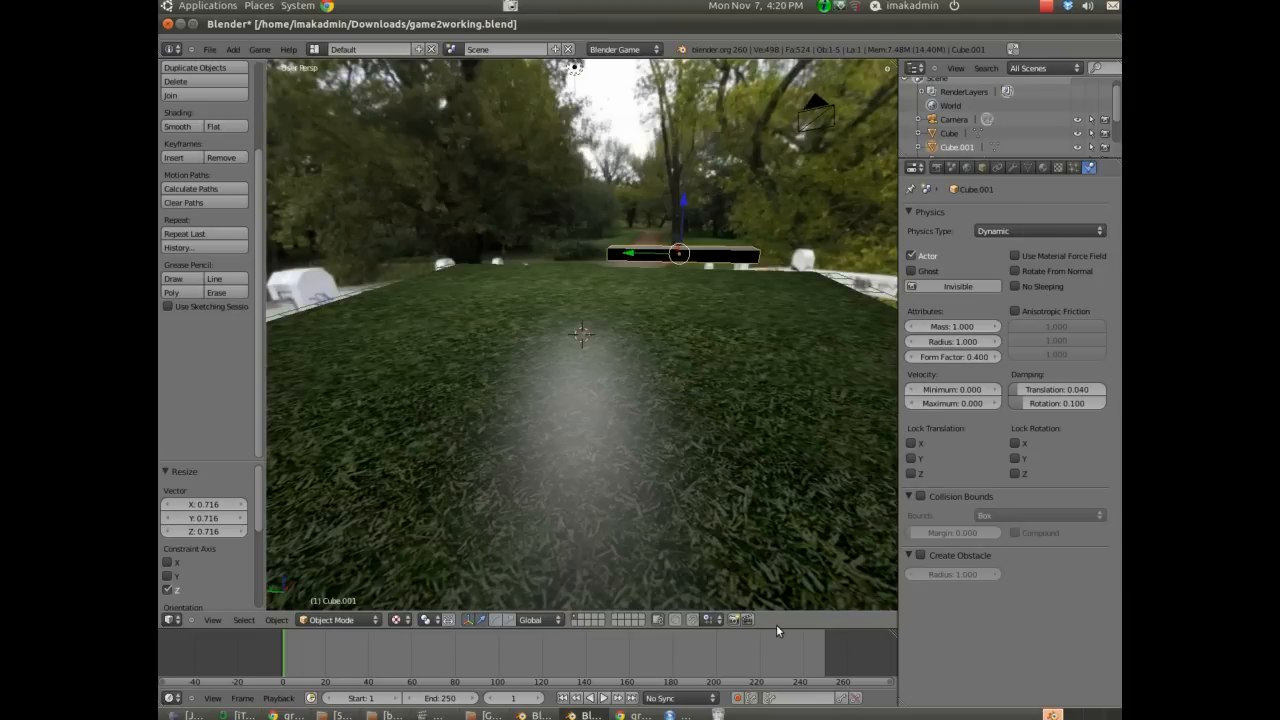
click(919, 496)
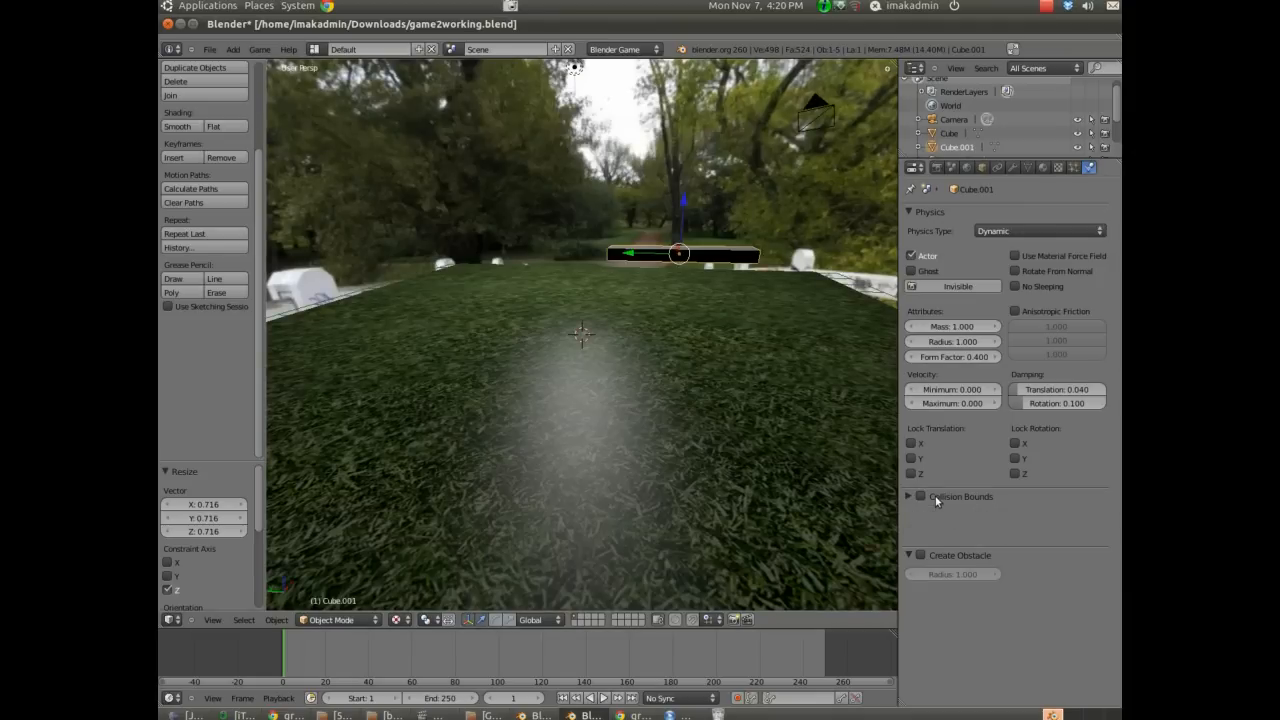
click(919, 496)
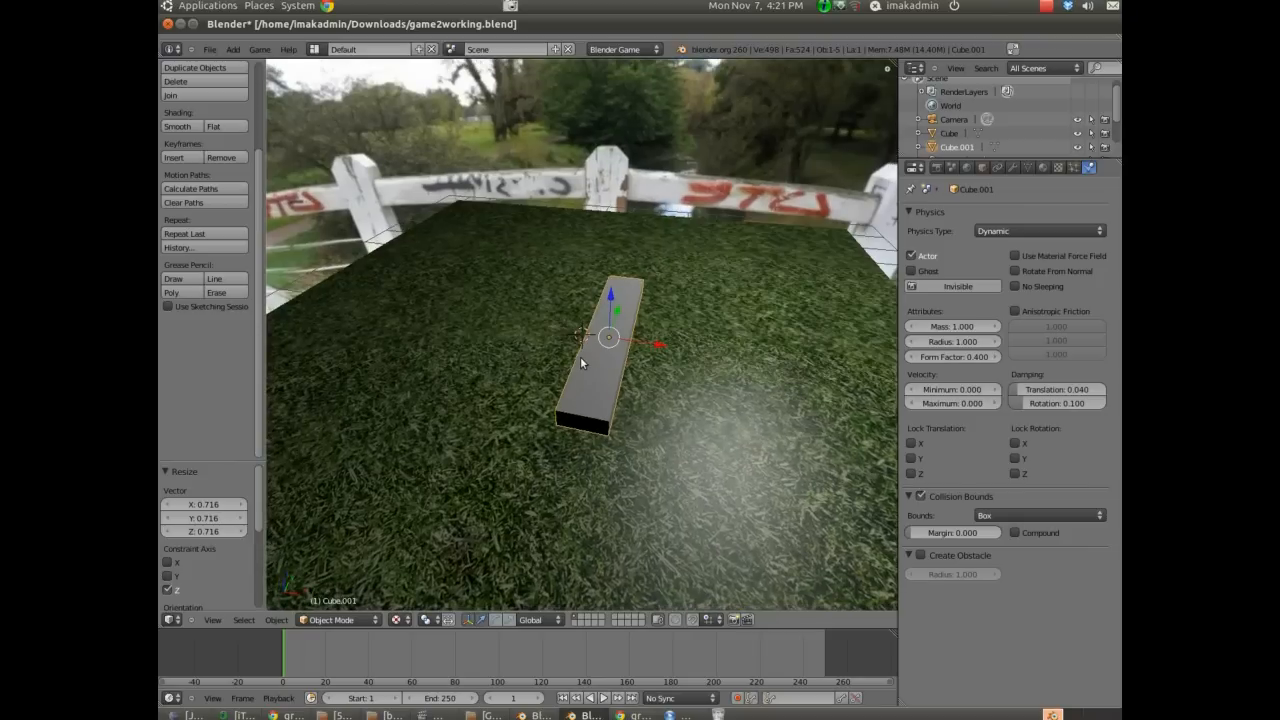
mouse_move(600, 385)
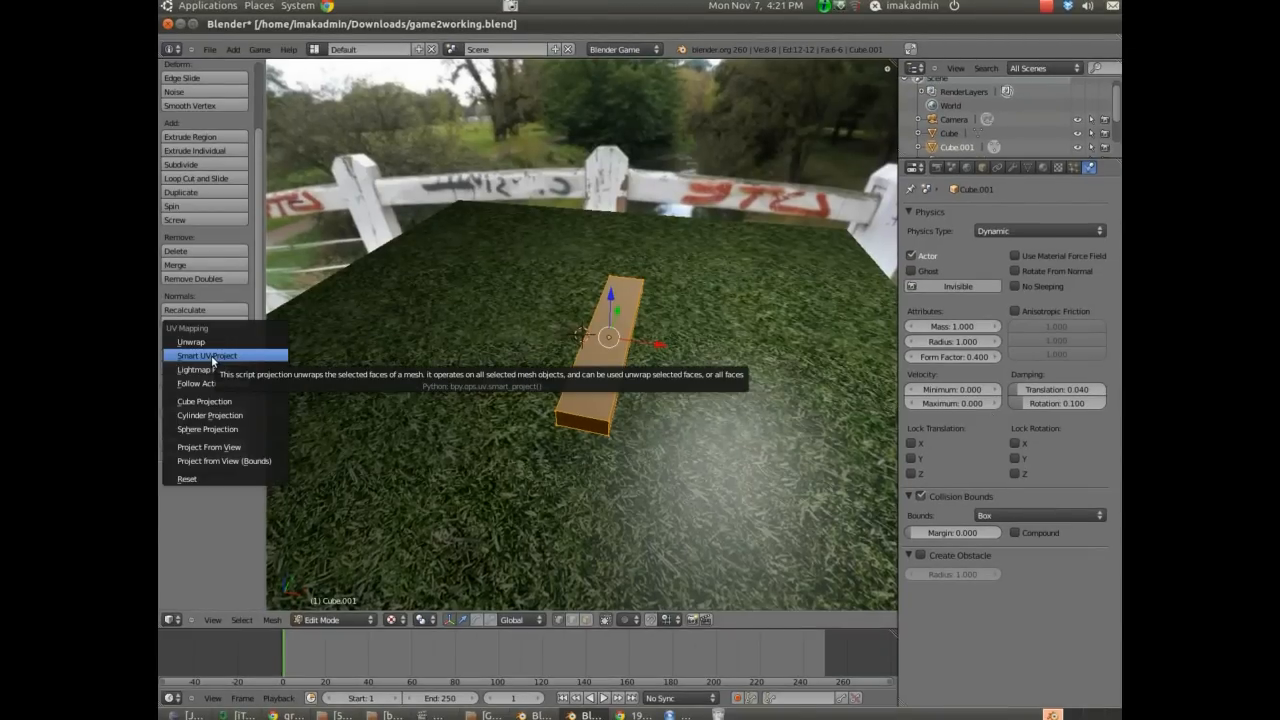
- Smart UV Project all of the block's faces
click(207, 355)
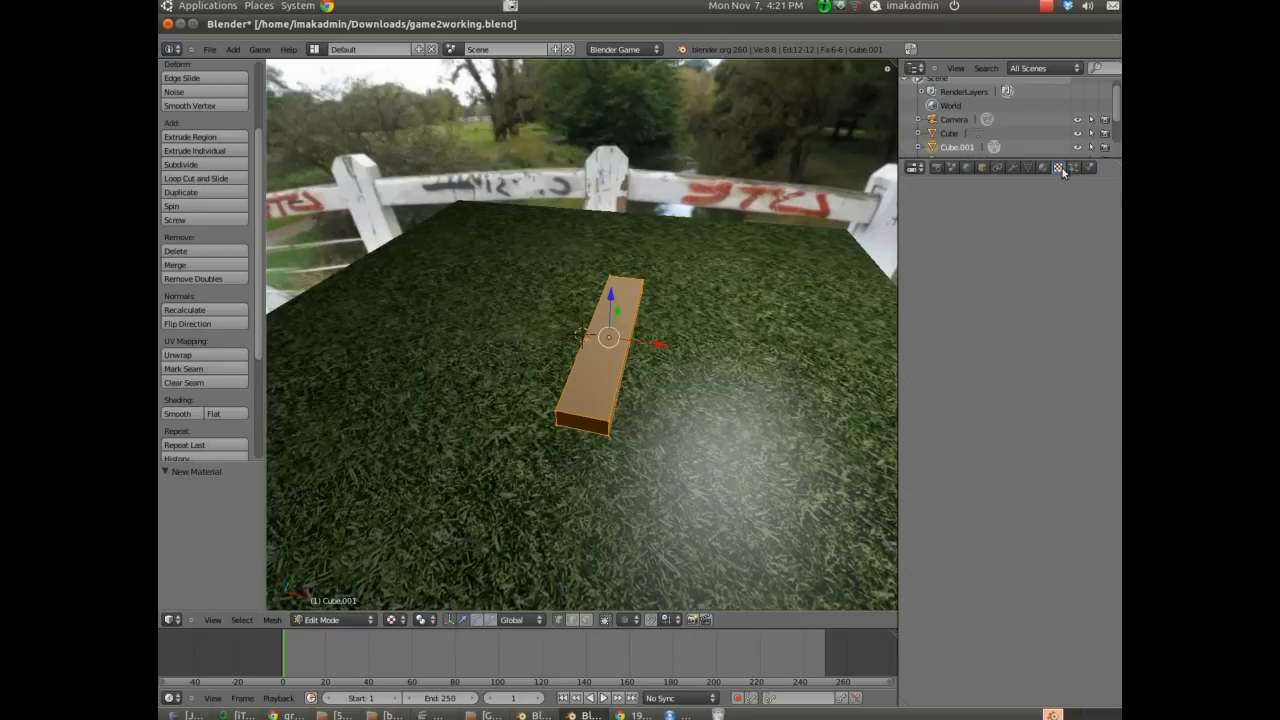
mouse_move(1063, 184)
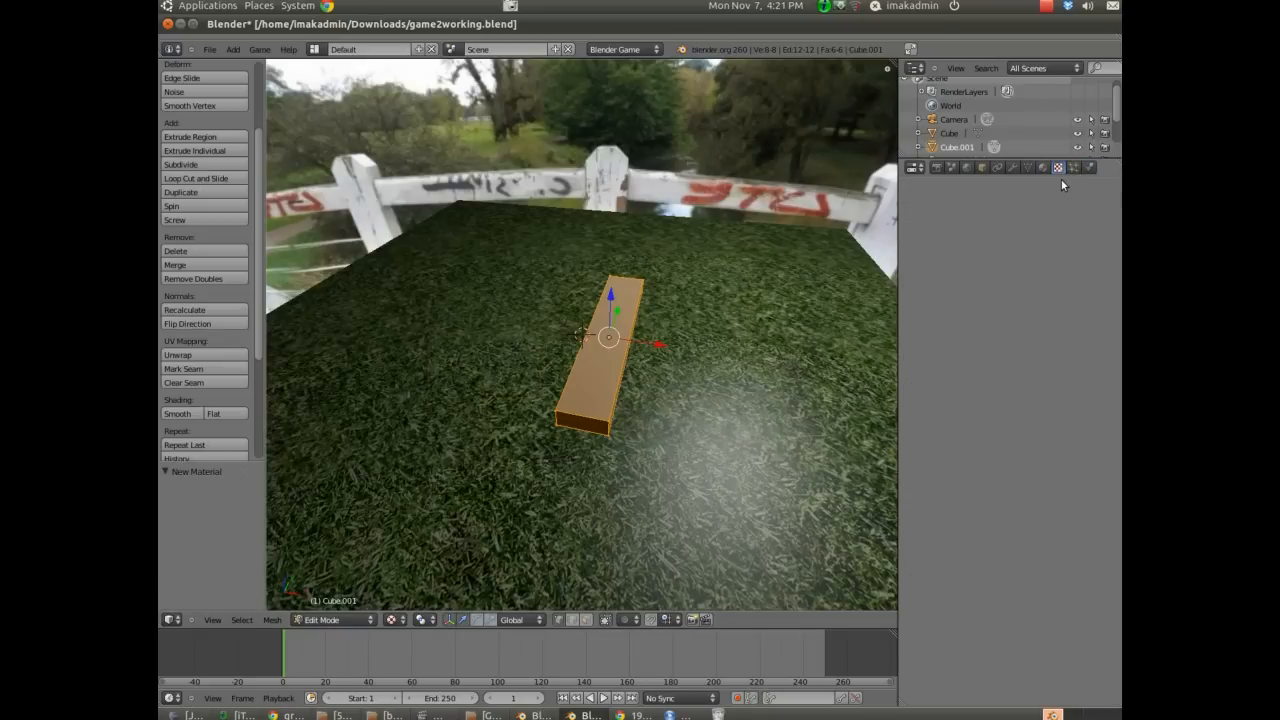
mouse_move(768, 234)
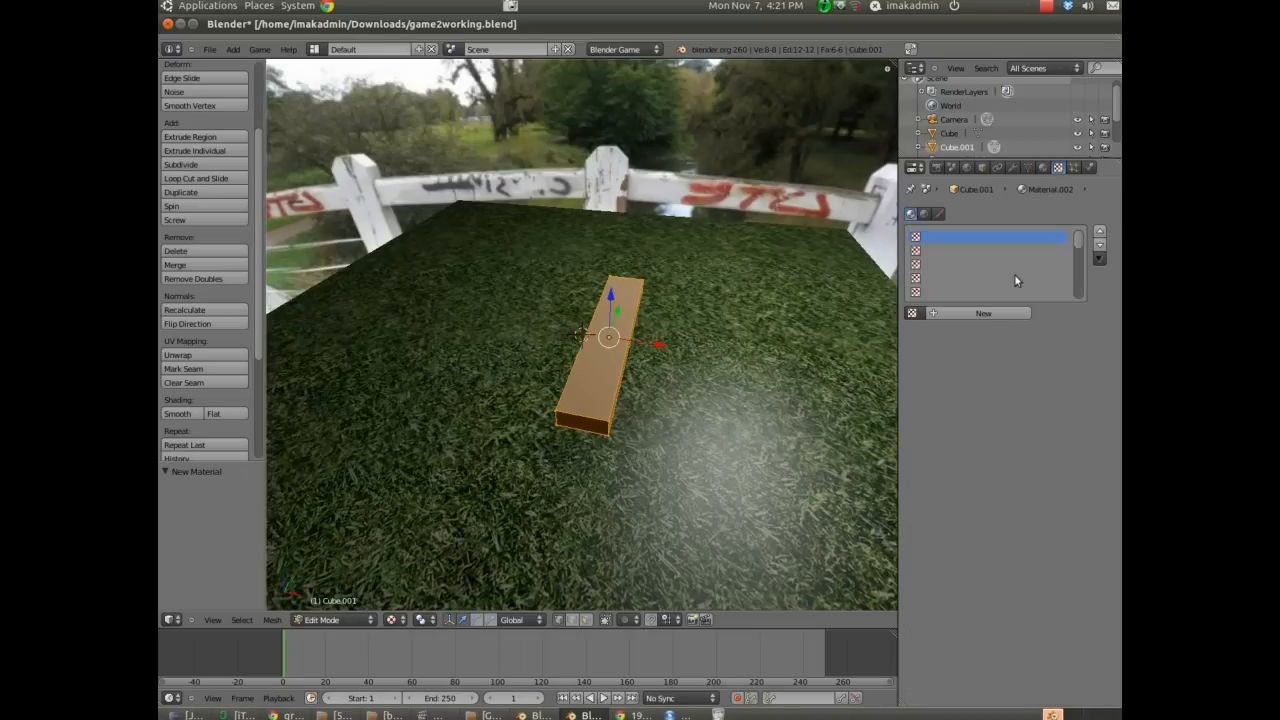
mouse_move(983, 313)
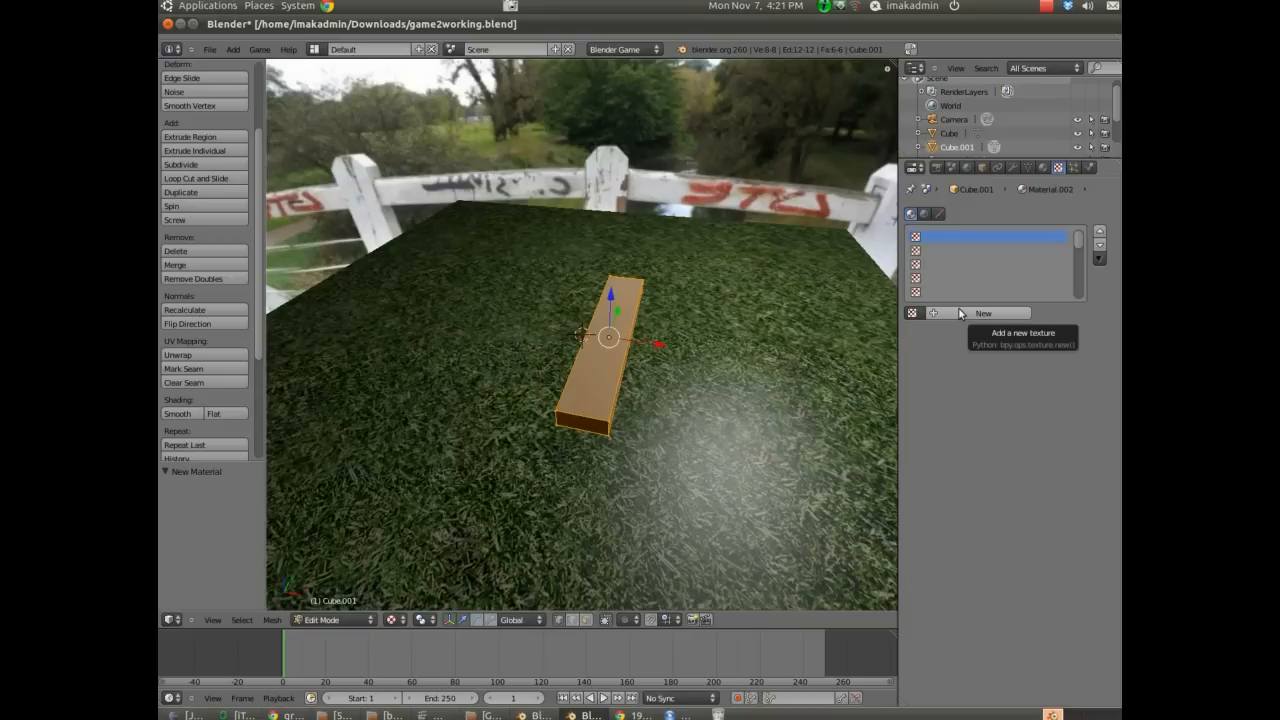
- Create a new Image or Movie texture for the block and browse for an image
click(982, 313)
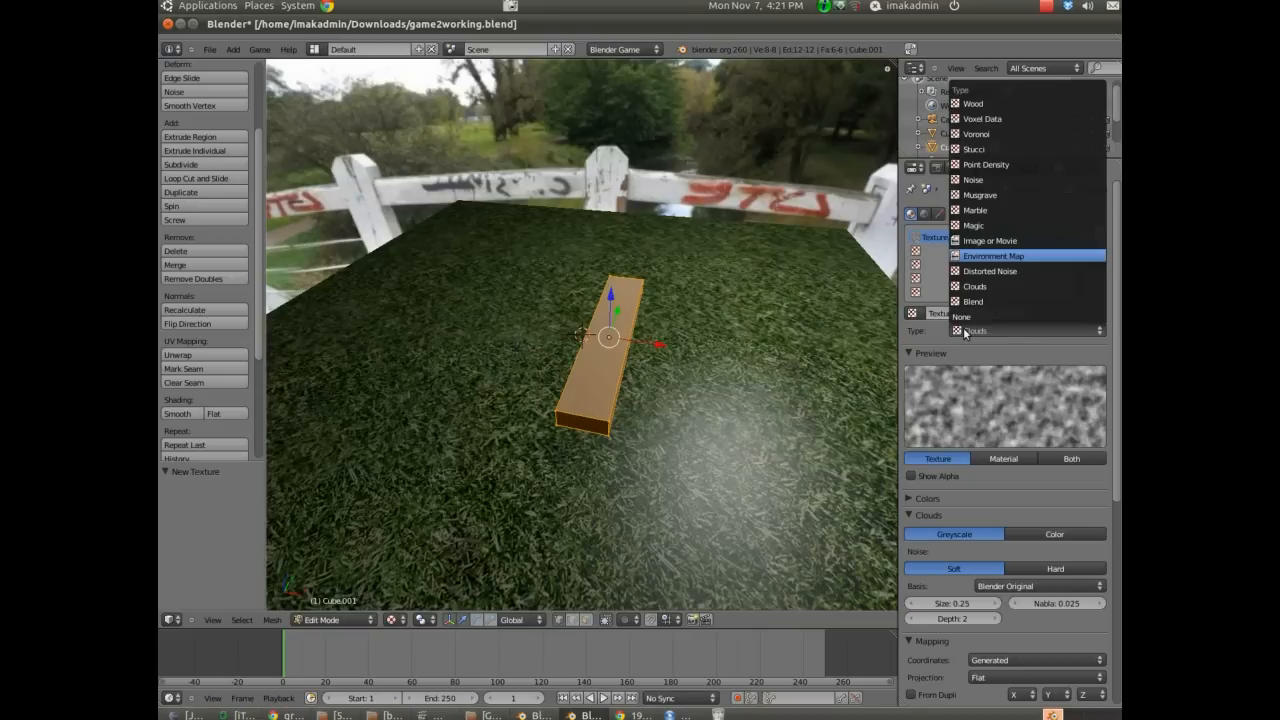
click(989, 240)
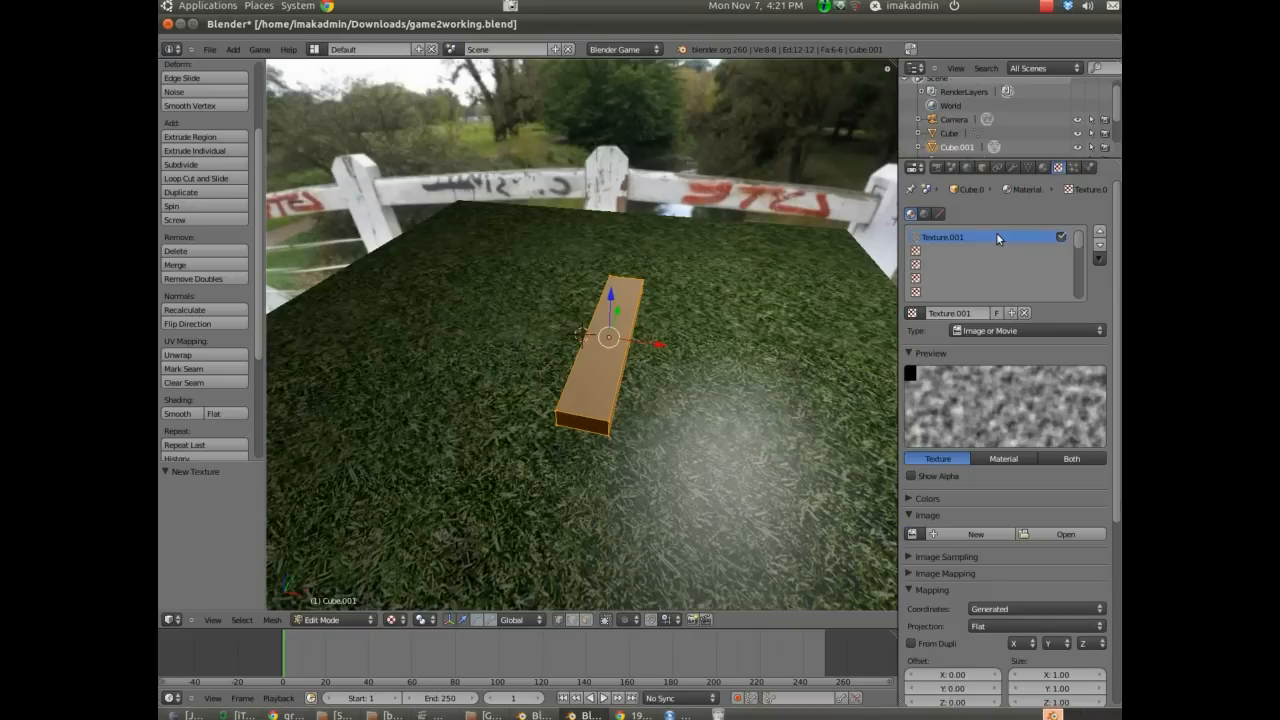
click(1062, 533)
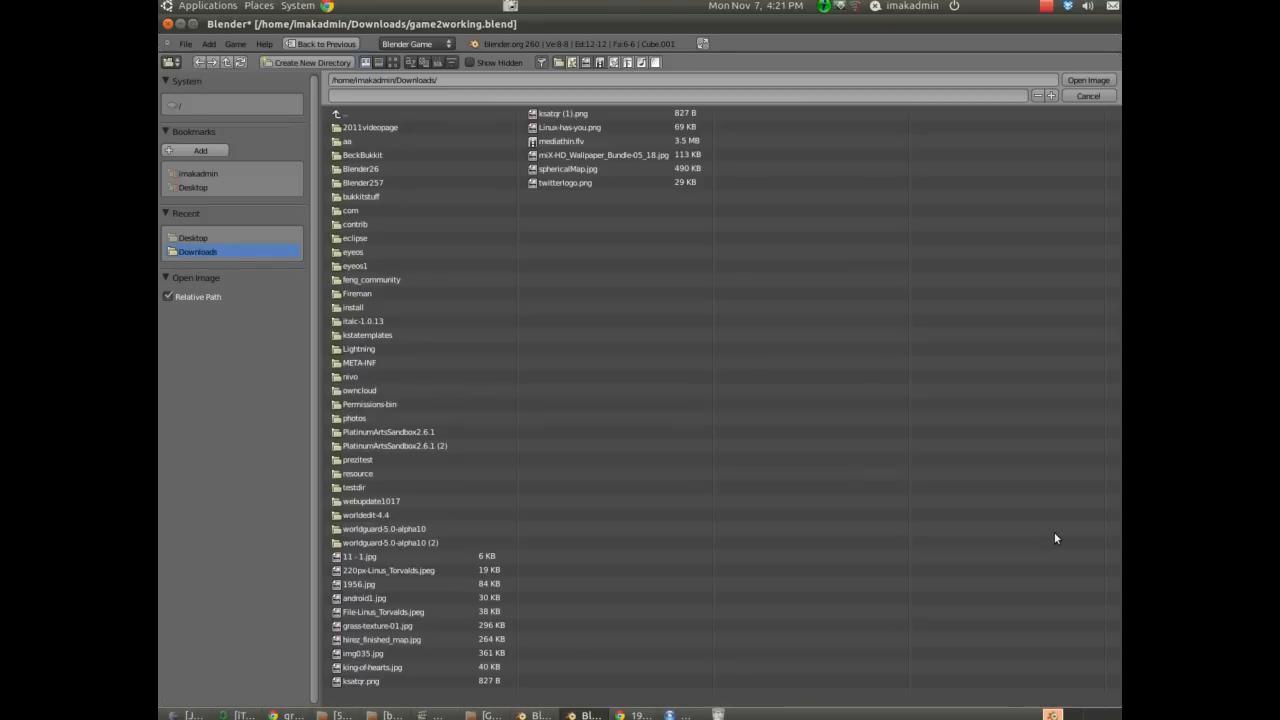
- Open 1956.jpg from Downloads as the block's texture image
click(380, 598)
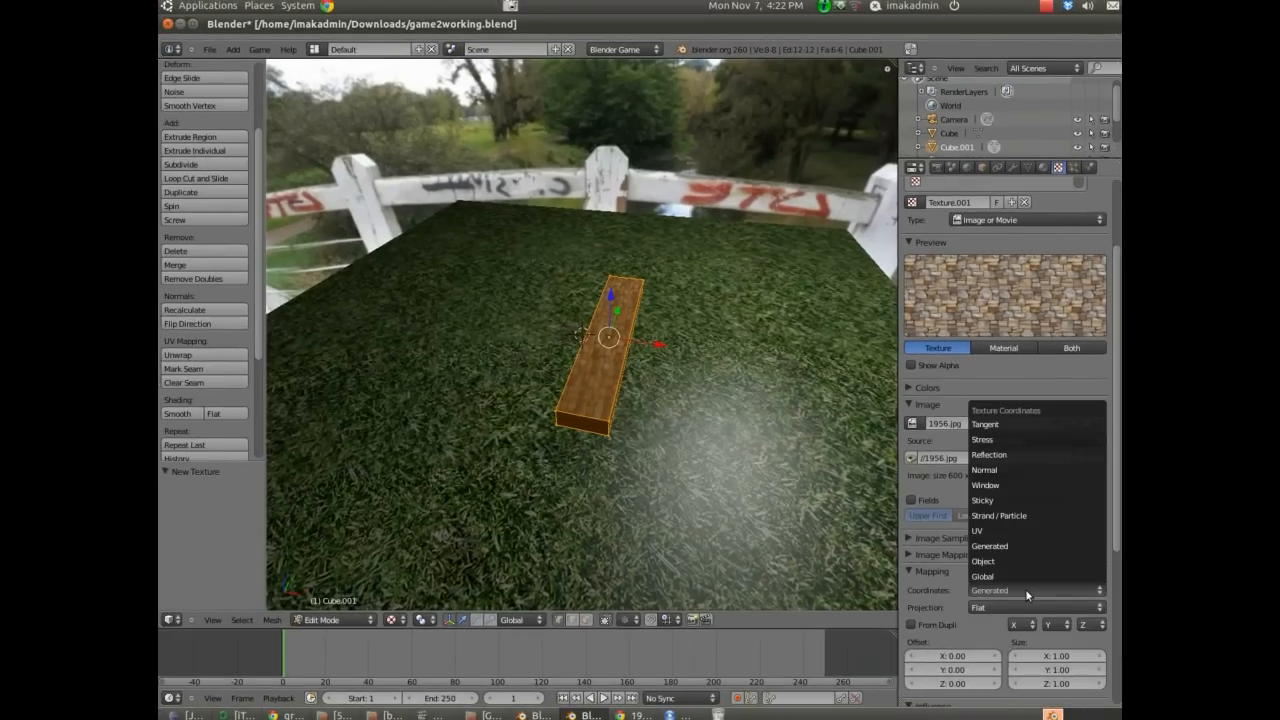
- Map the stone texture by UV coordinates with size 10 on X, Y and Z
click(976, 530)
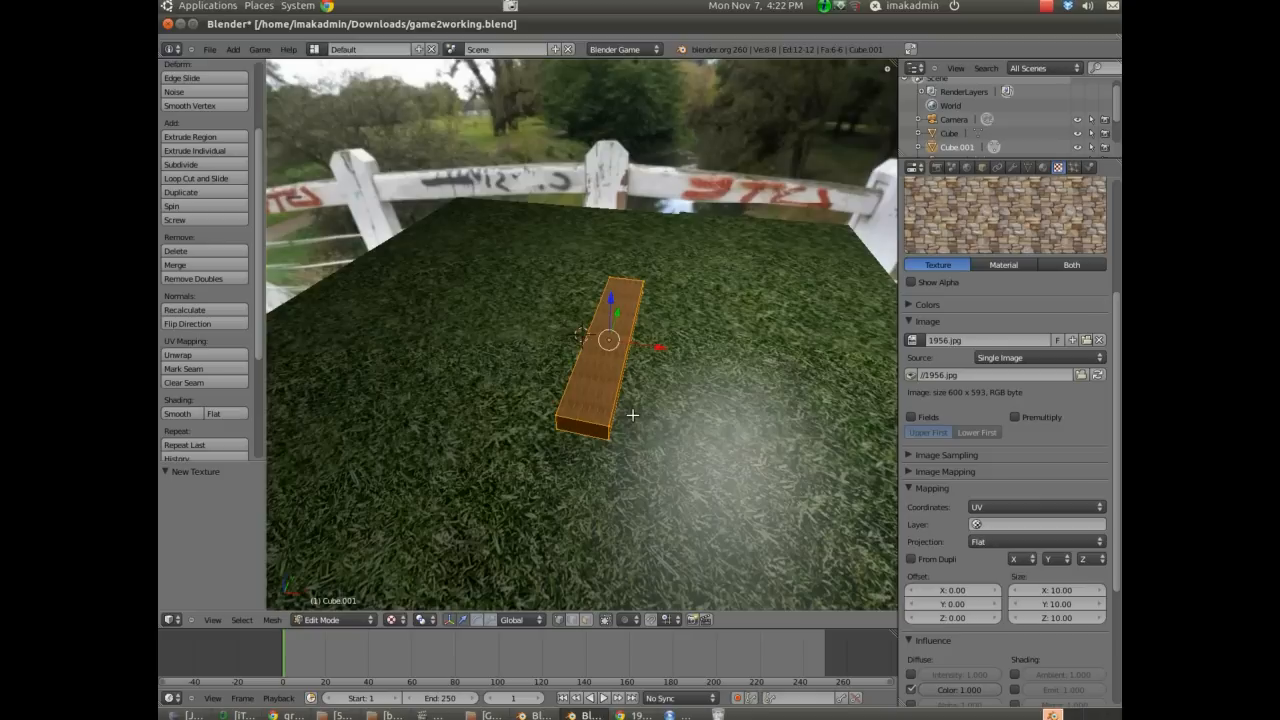
click(323, 619)
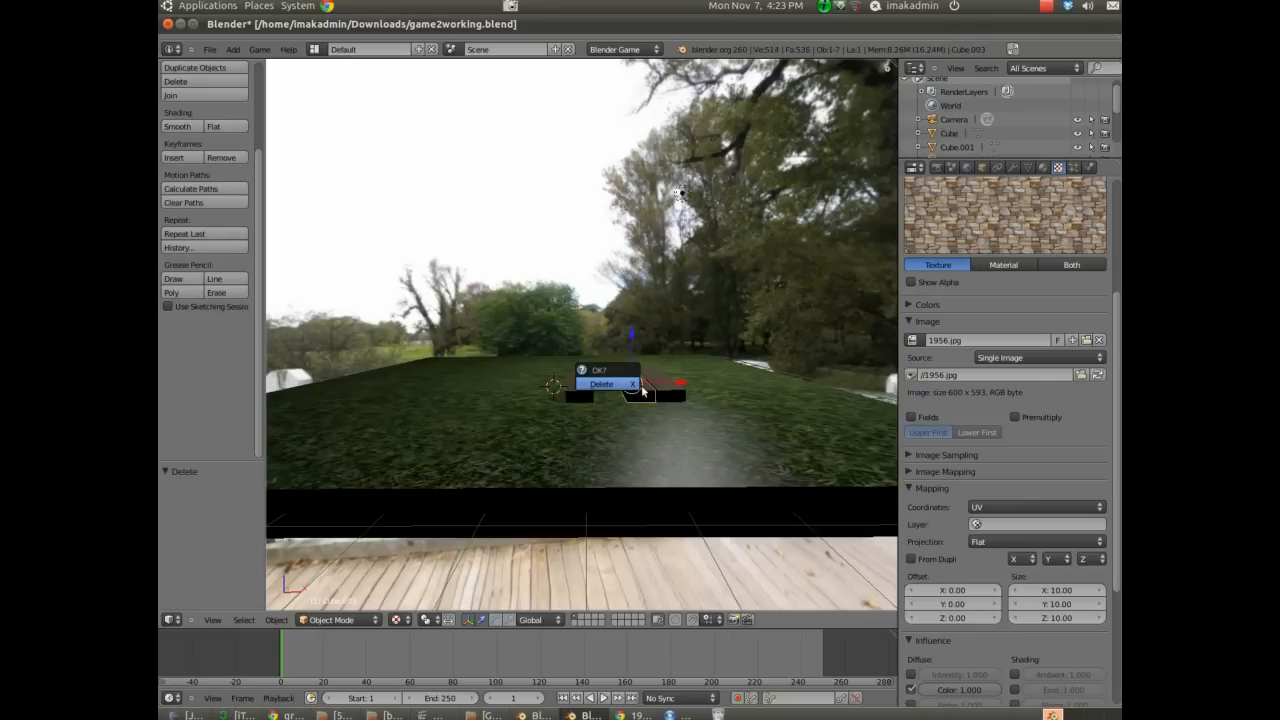
- Delete the extra block copies and group the remaining block as 'building1'
click(602, 384)
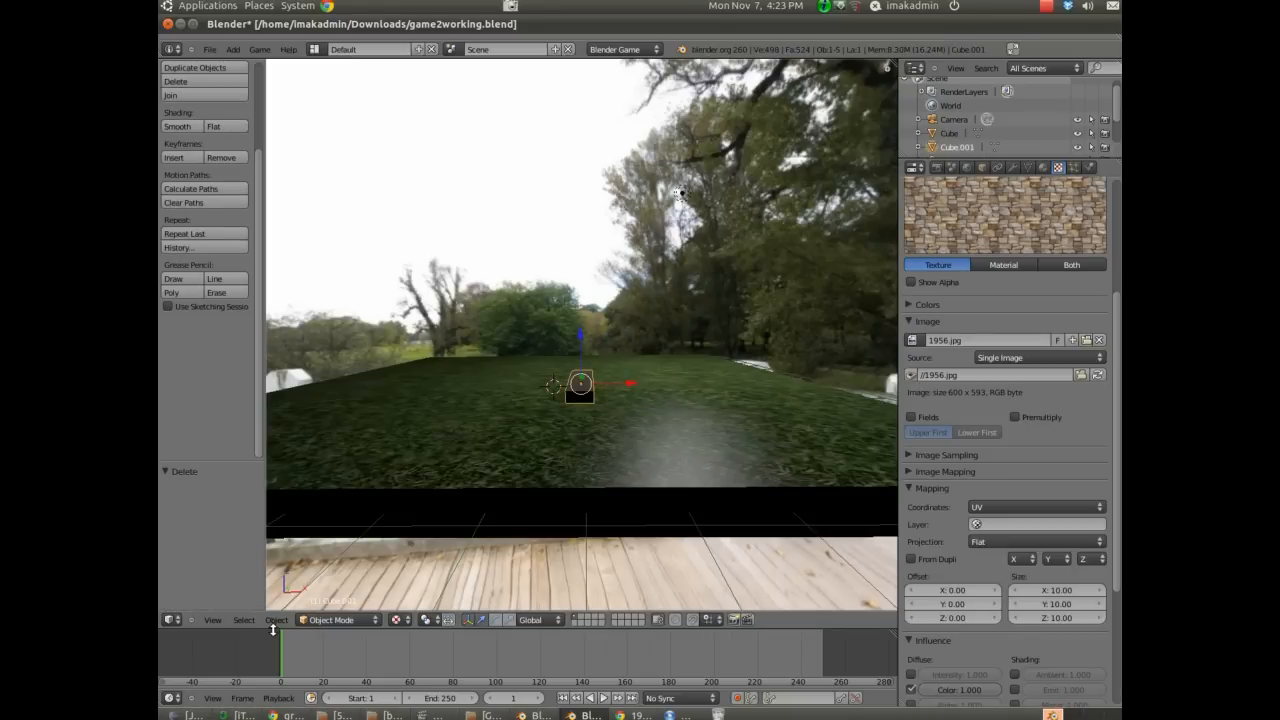
click(276, 619)
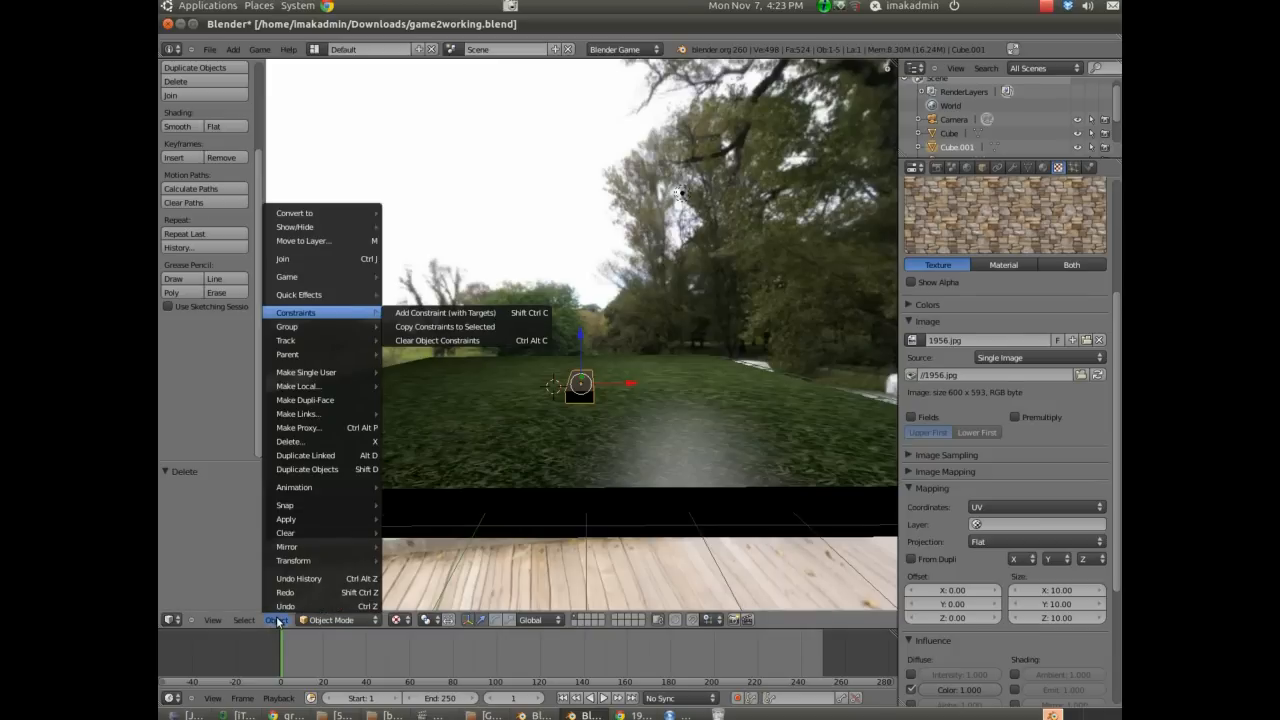
mouse_move(287, 326)
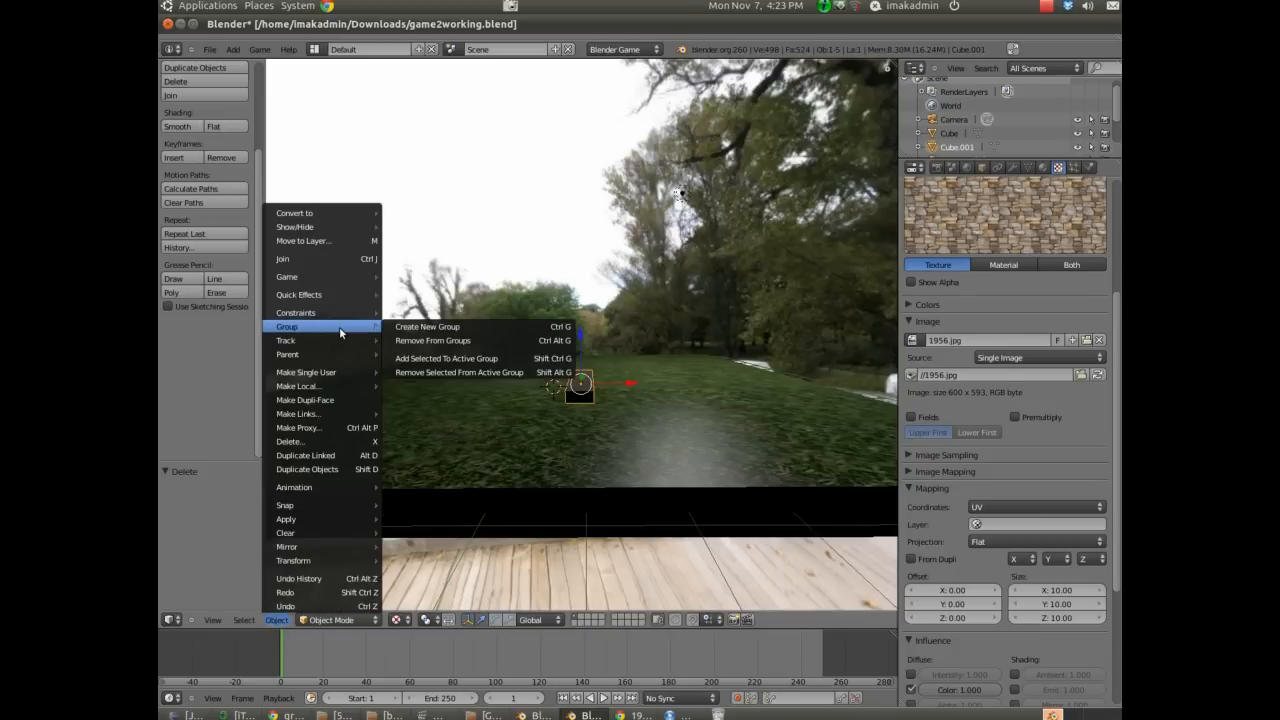
mouse_move(427, 326)
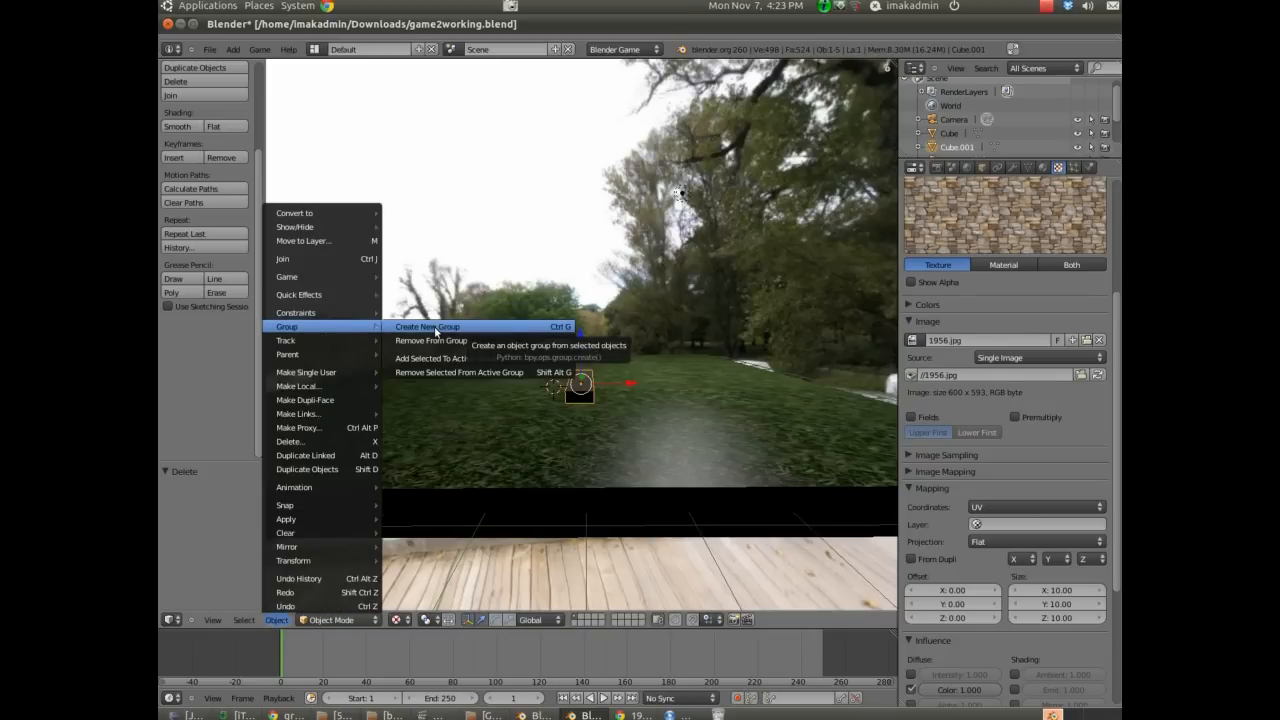
click(427, 326)
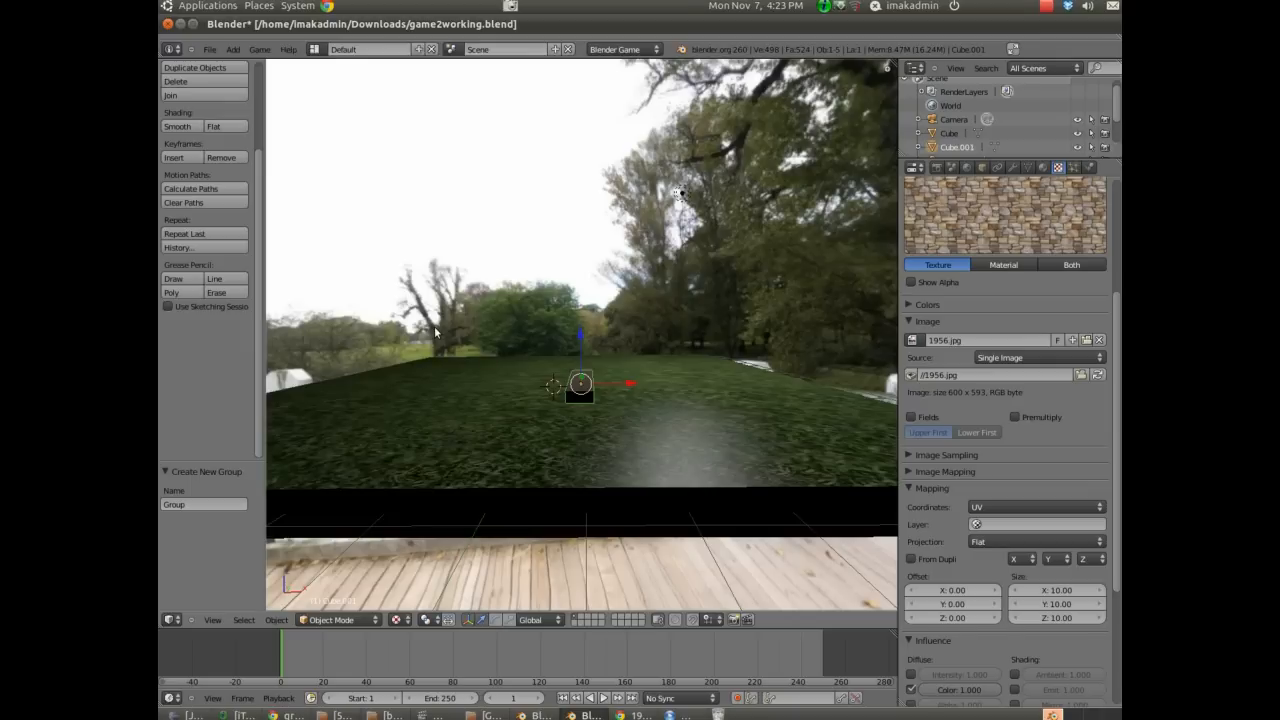
click(203, 504)
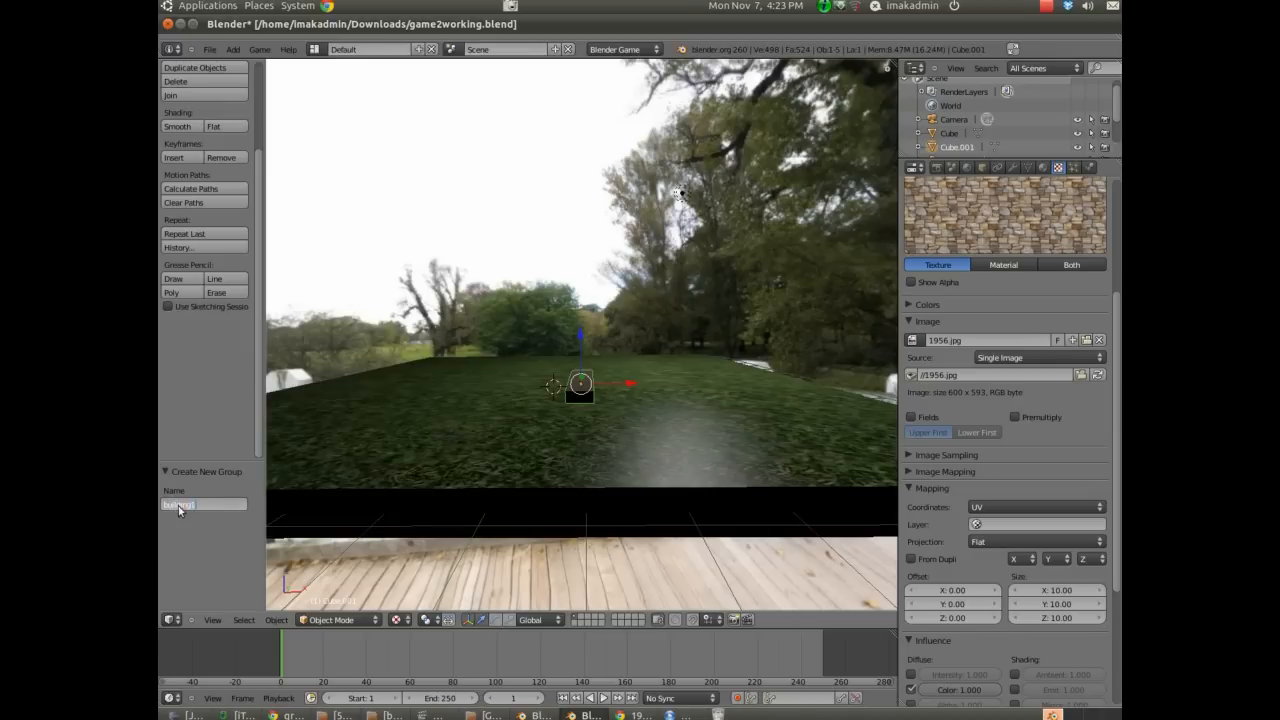
text(building1)
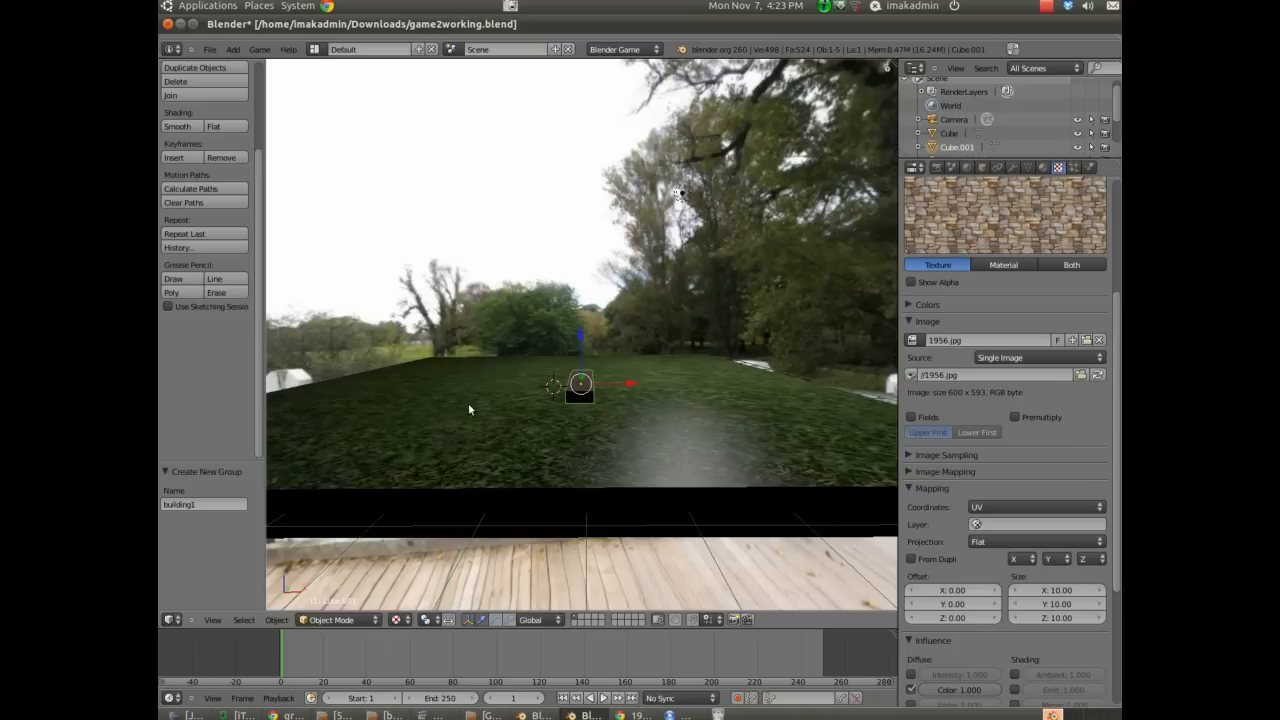
mouse_move(684, 519)
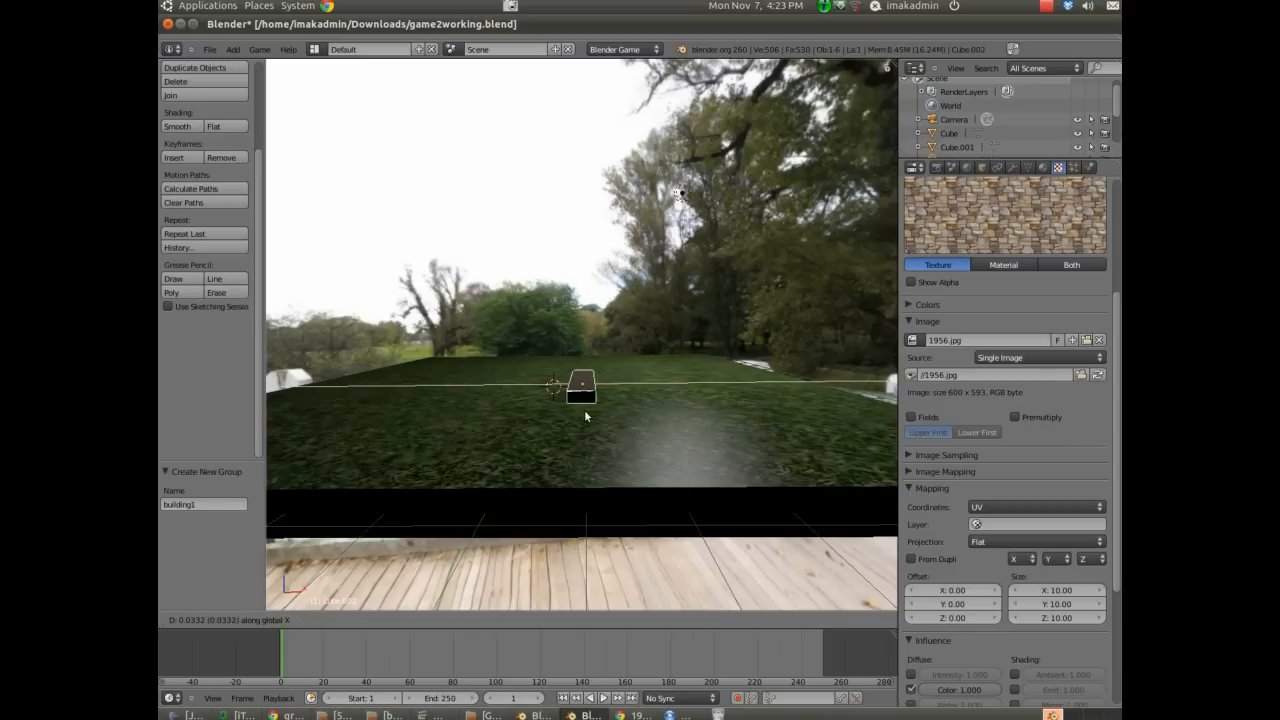
- Slide duplicated stone blocks along X into a side-by-side row
drag(580, 388, 608, 390)
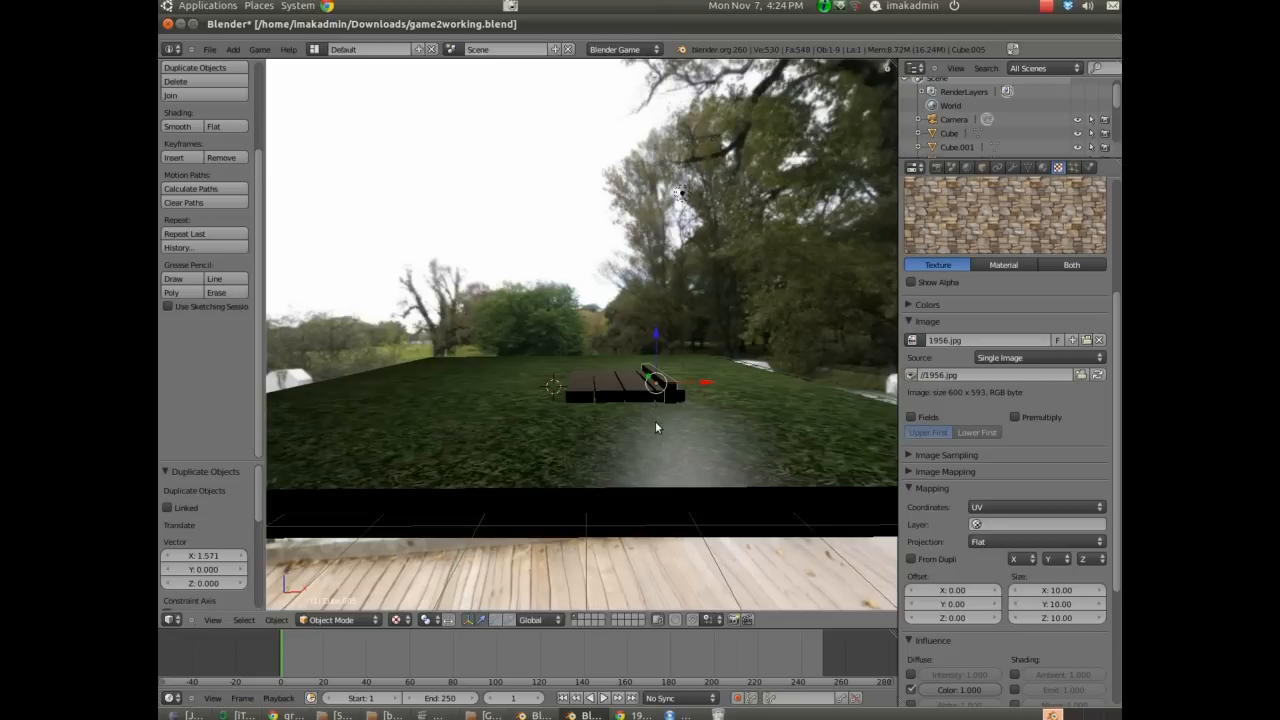
mouse_move(705, 340)
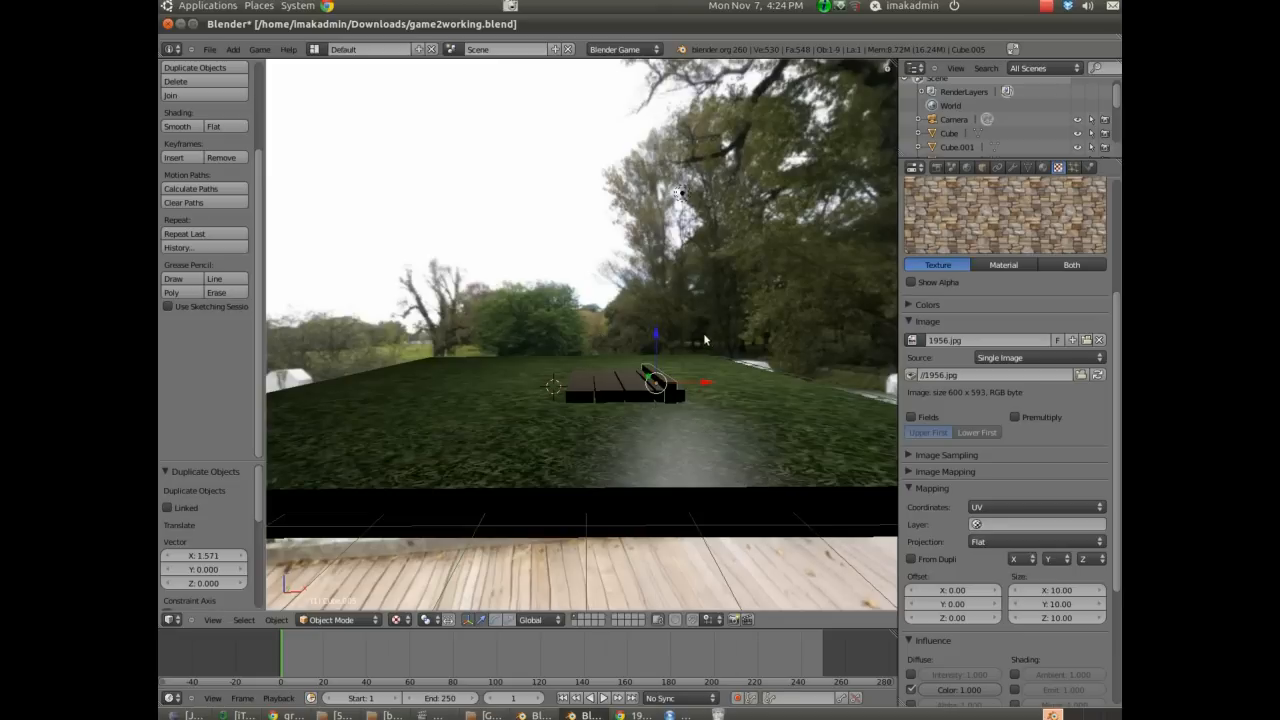
drag(655, 380, 655, 325)
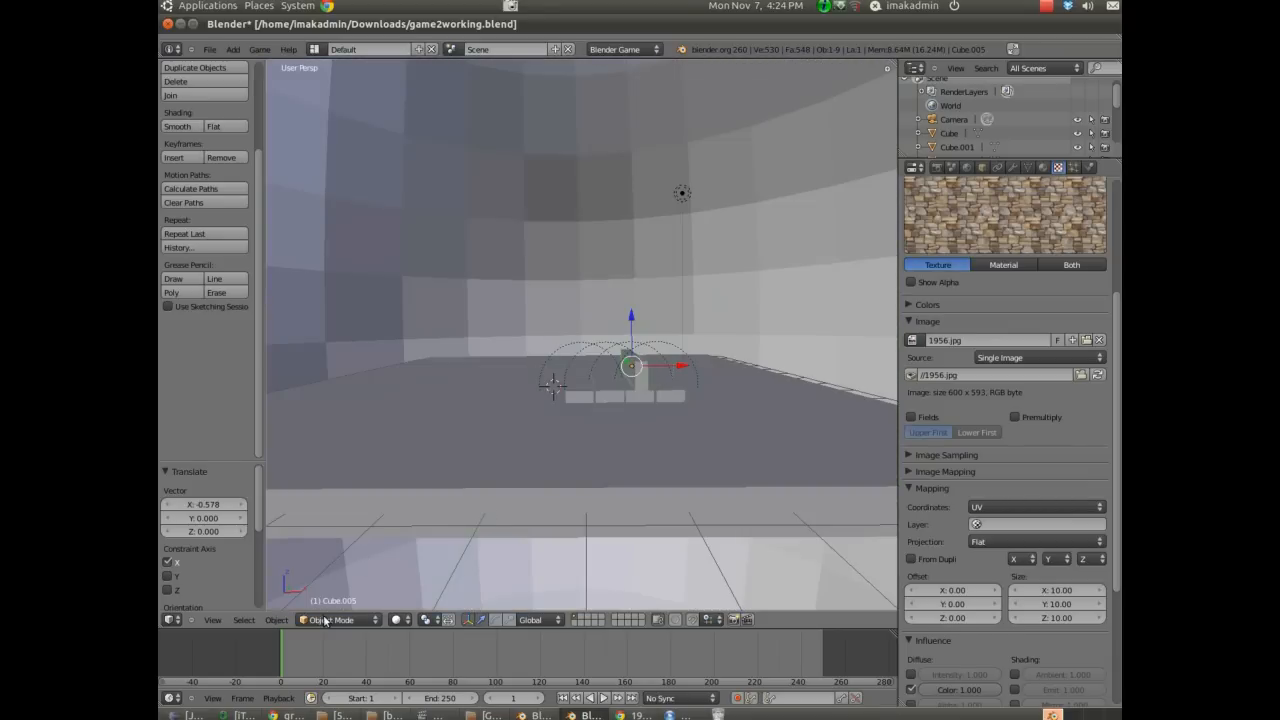
mouse_move(437, 586)
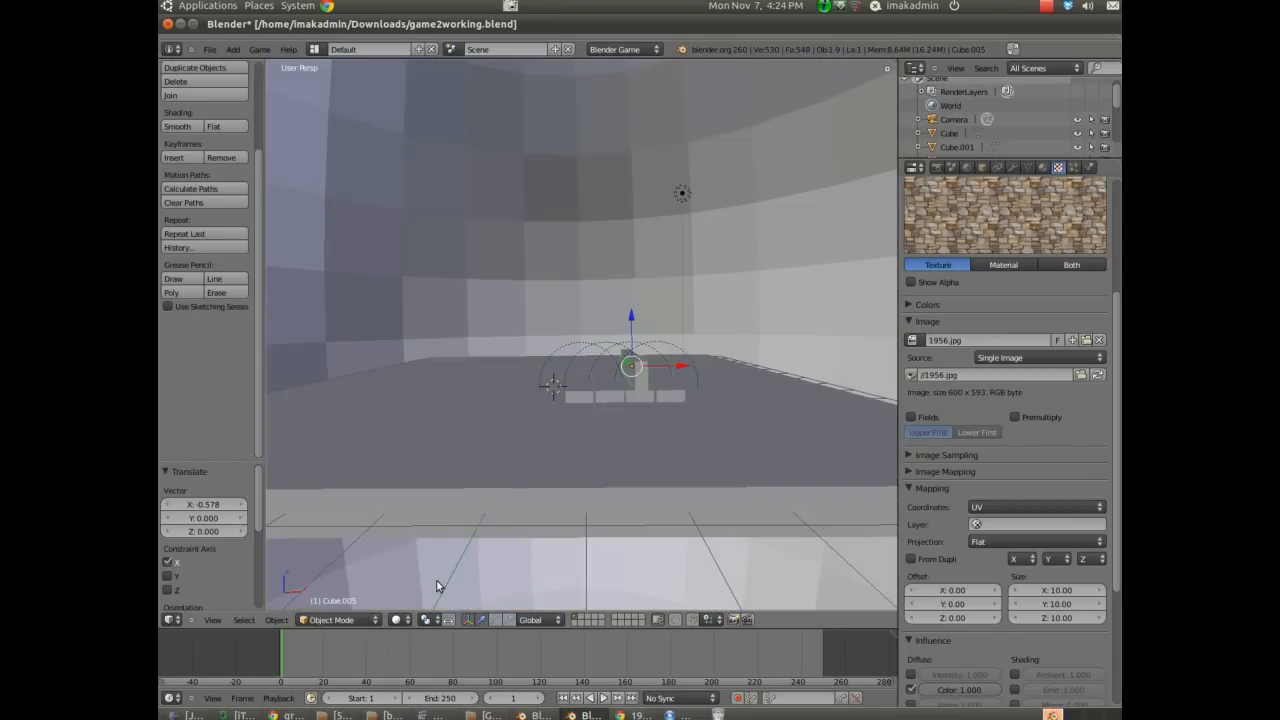